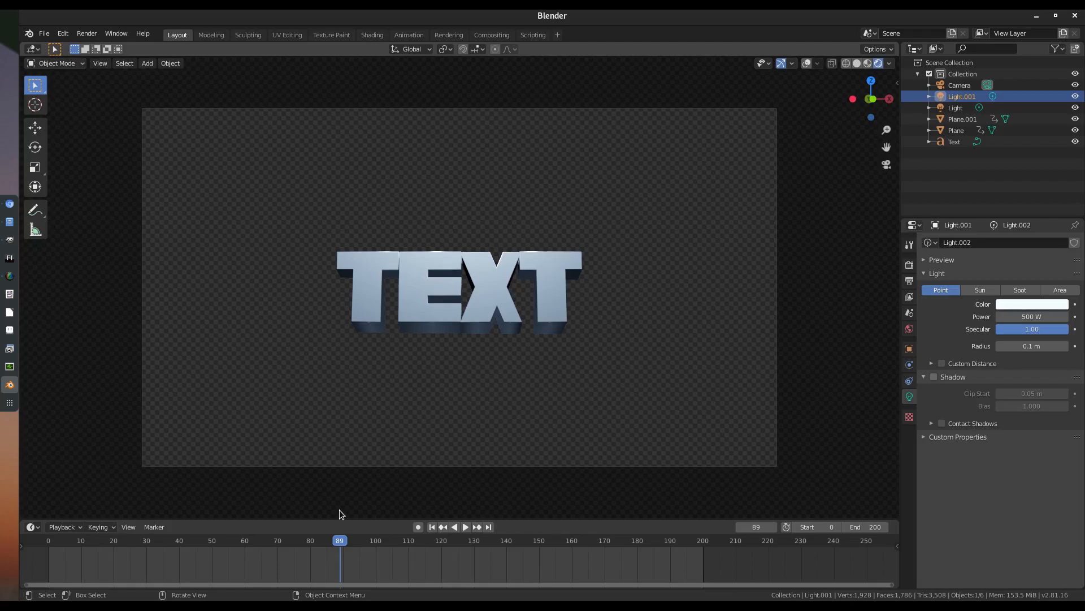
{"action": "mouse_move", "coordinate": [269, 546]}
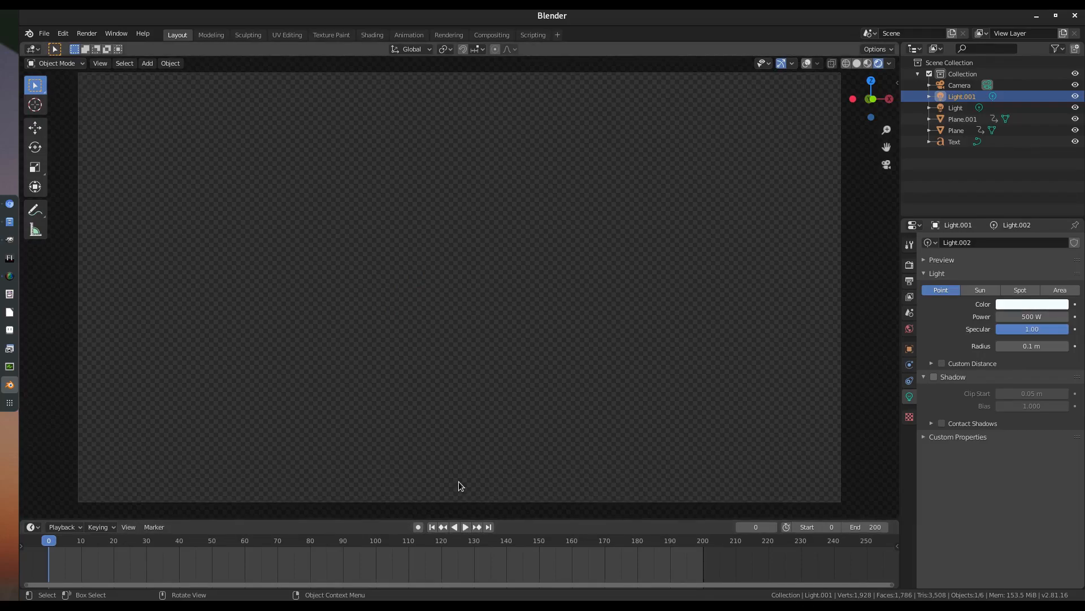
{"action": "mouse_move", "coordinate": [523, 517]}
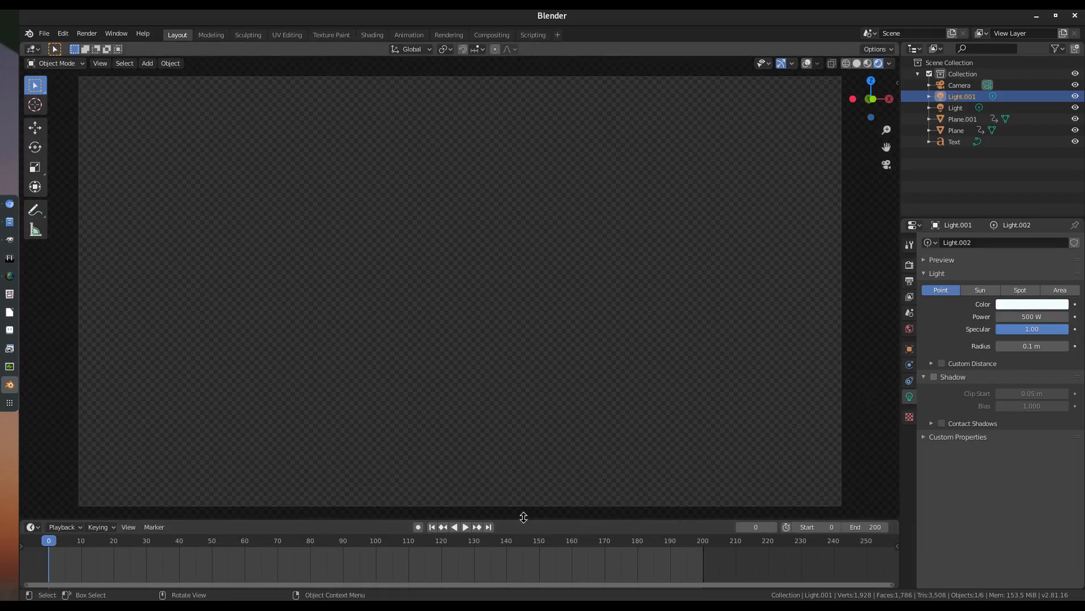
{"action": "mouse_move", "coordinate": [465, 526]}
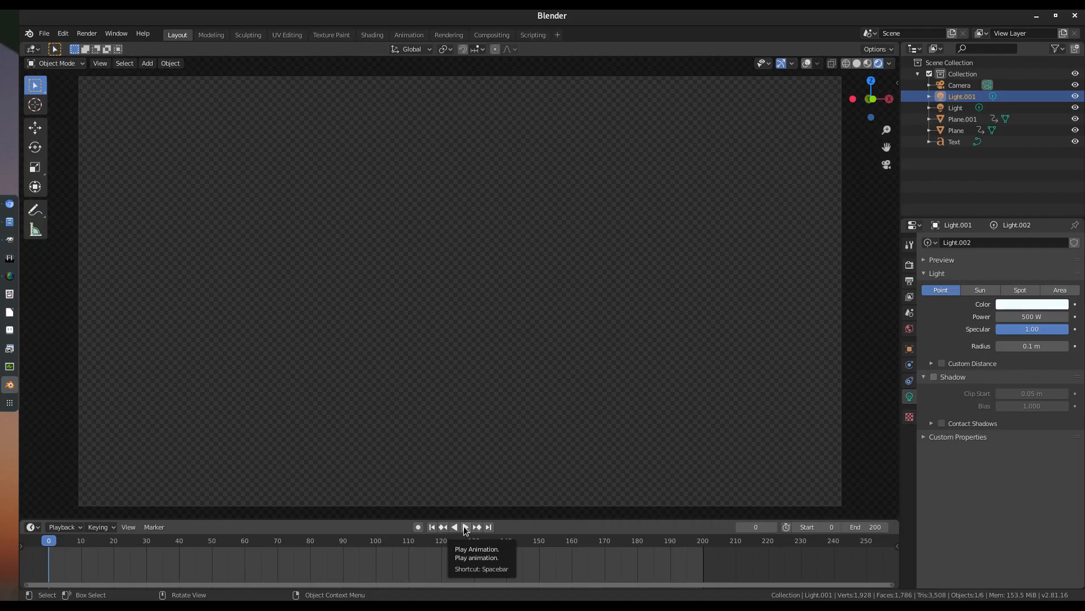
- Play the TEXT animation from frame 0, stop it, and show the viewport overlays again
{"action": "left_click", "coordinate": [465, 526]}
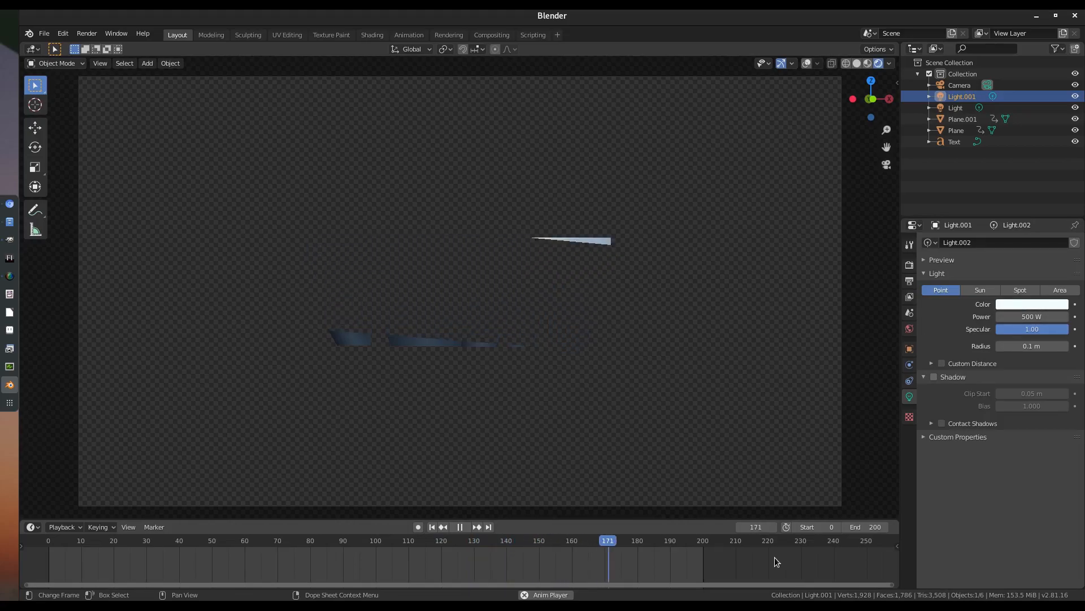
{"action": "left_click", "coordinate": [461, 527]}
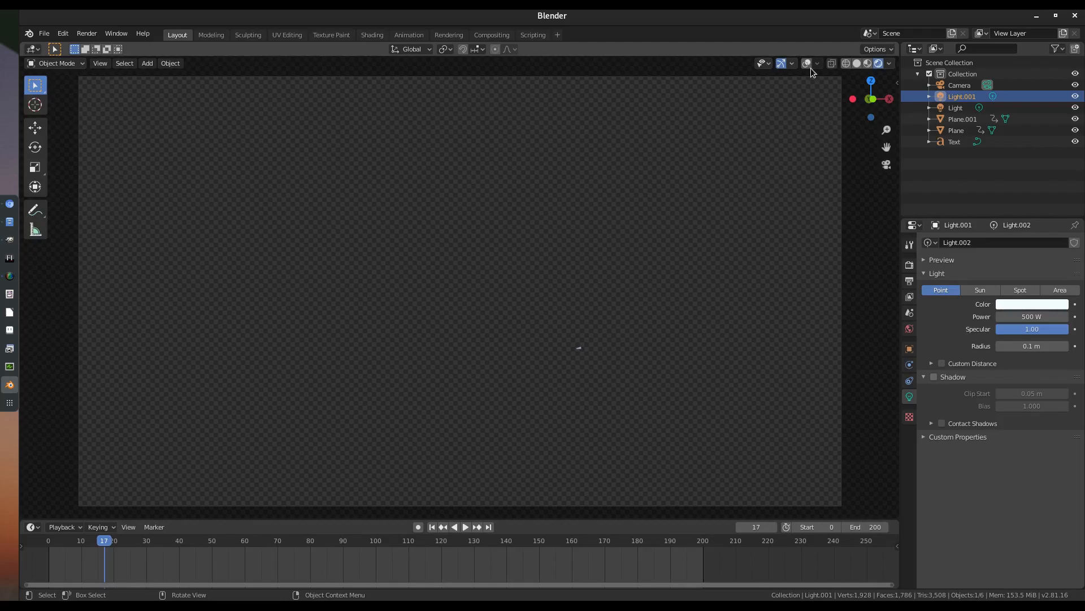
{"action": "left_click", "coordinate": [806, 63]}
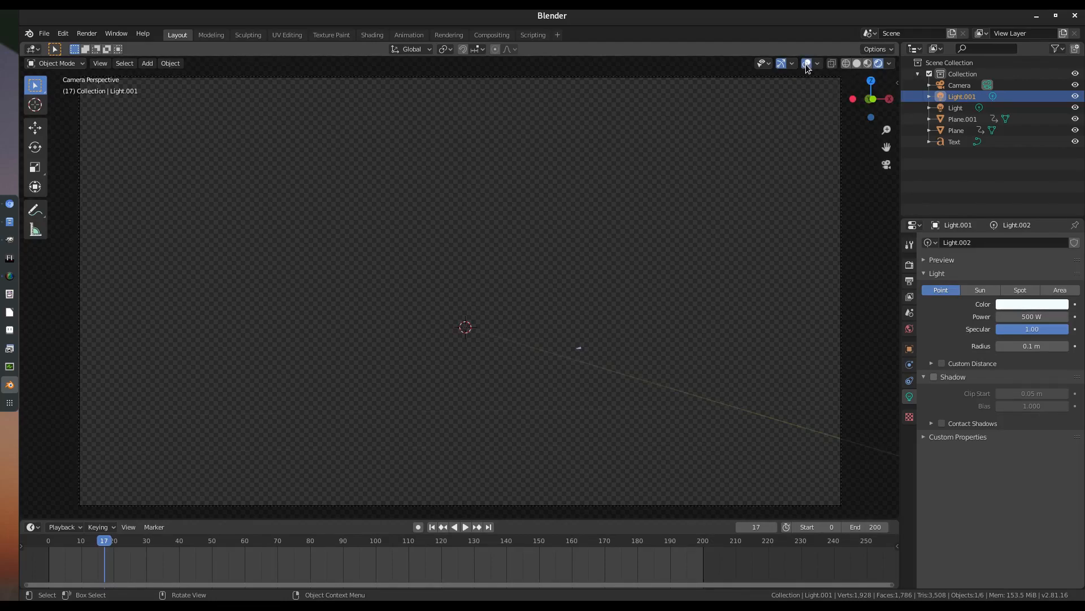
- Switch to Solid shading and orbit out of camera view to see the large square plane
{"action": "left_click", "coordinate": [856, 64]}
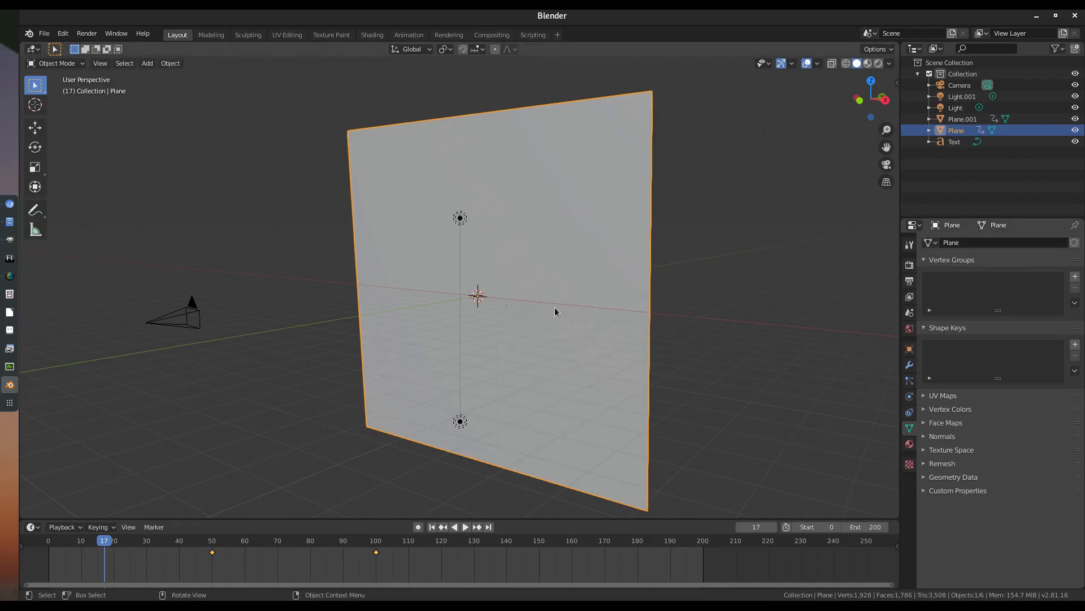
{"action": "left_click_drag", "start_coordinate": [554, 312], "coordinate": [565, 280]}
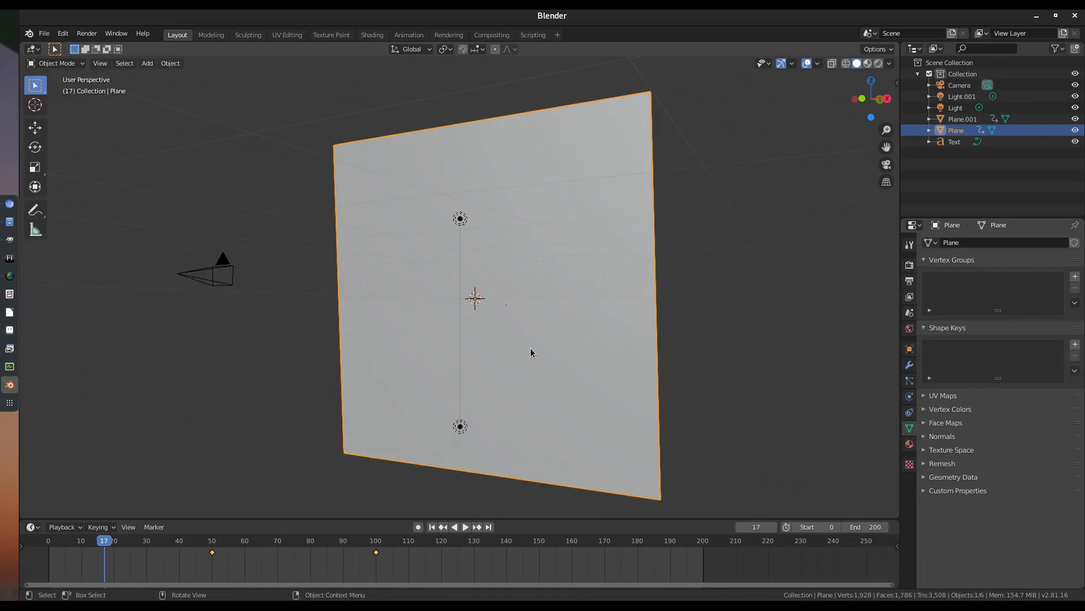
{"action": "key", "text": "s"}
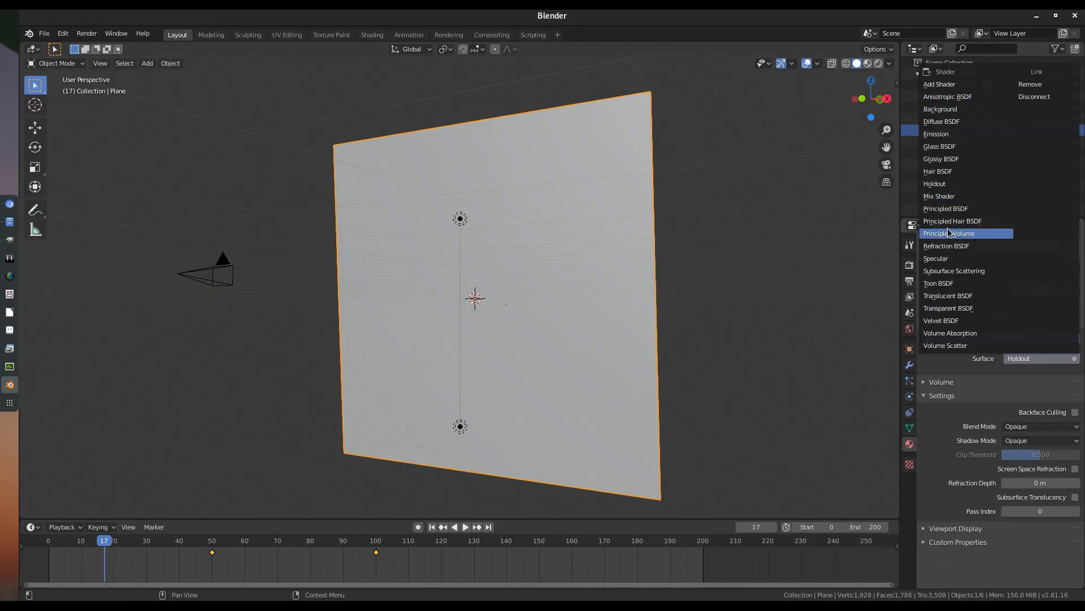
{"action": "mouse_move", "coordinate": [946, 183]}
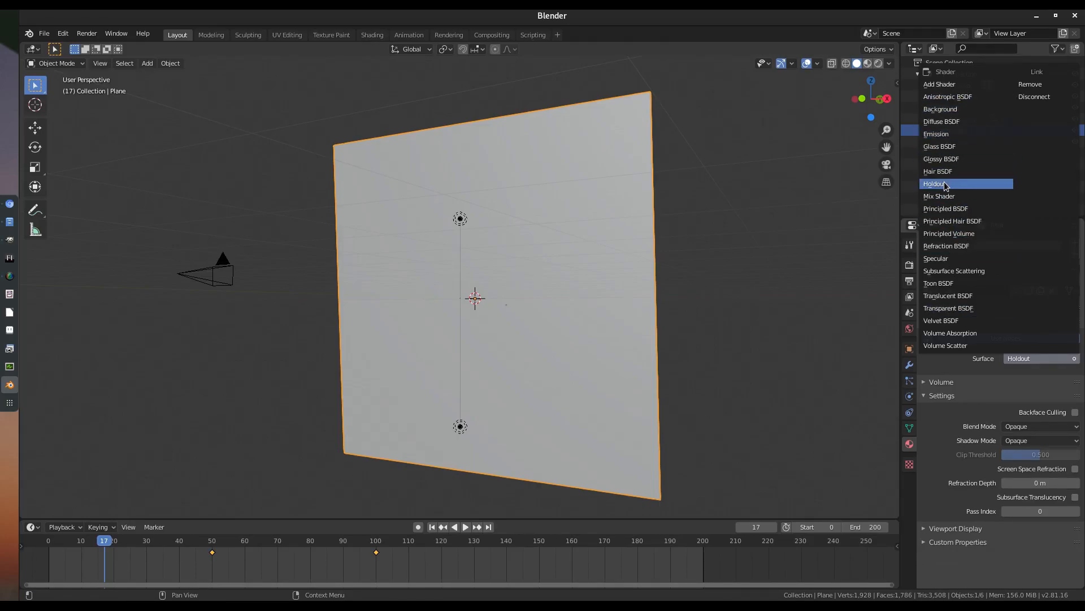
- Set the plane's surface shader to Holdout and tick Transparent under Render Film
{"action": "left_click", "coordinate": [942, 184]}
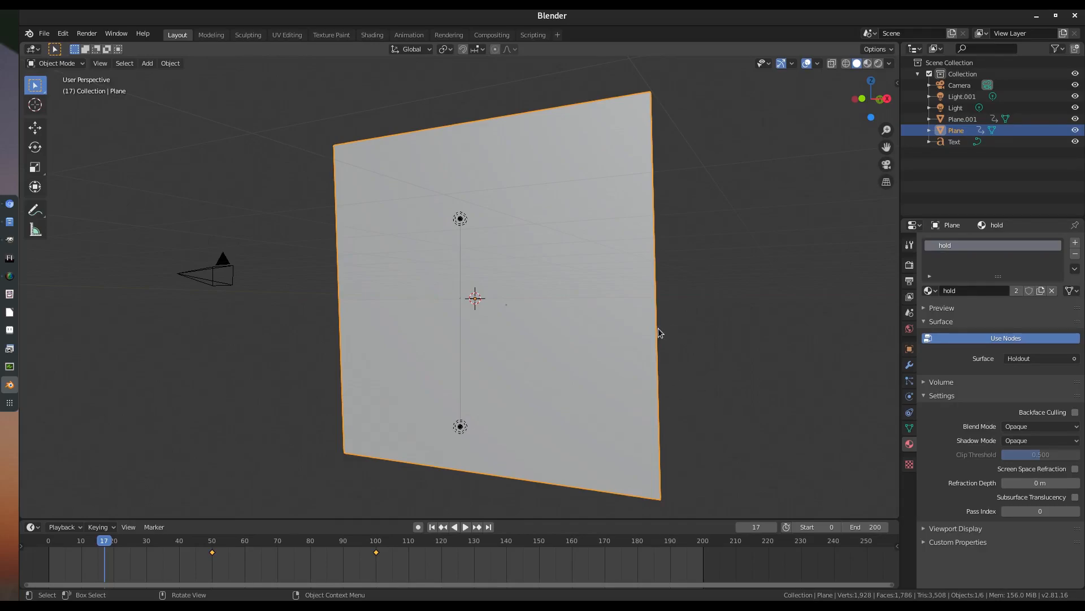
{"action": "left_click", "coordinate": [909, 264]}
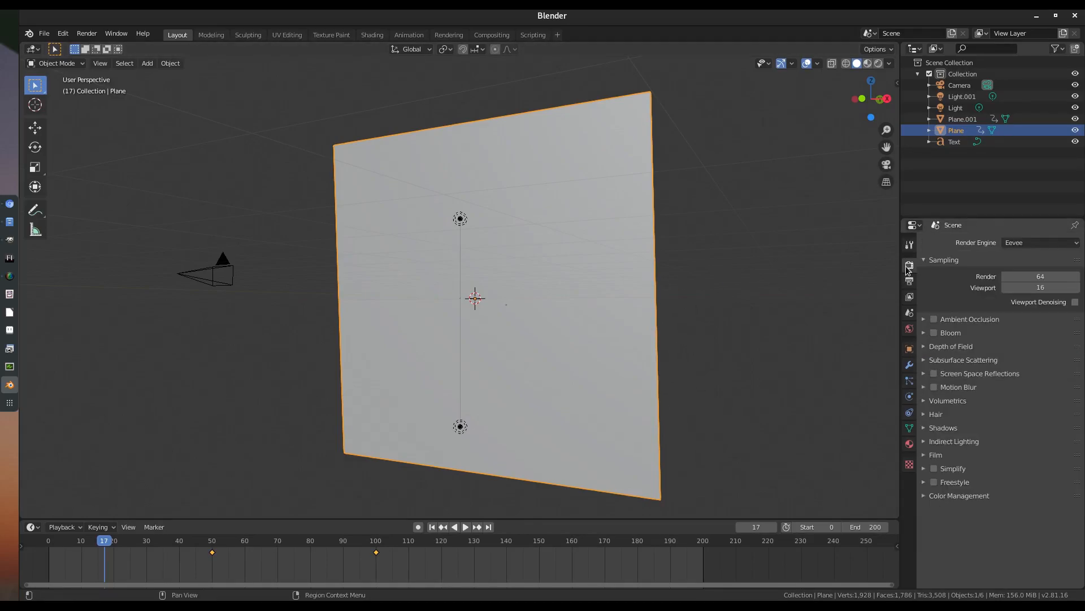
{"action": "mouse_move", "coordinate": [966, 414]}
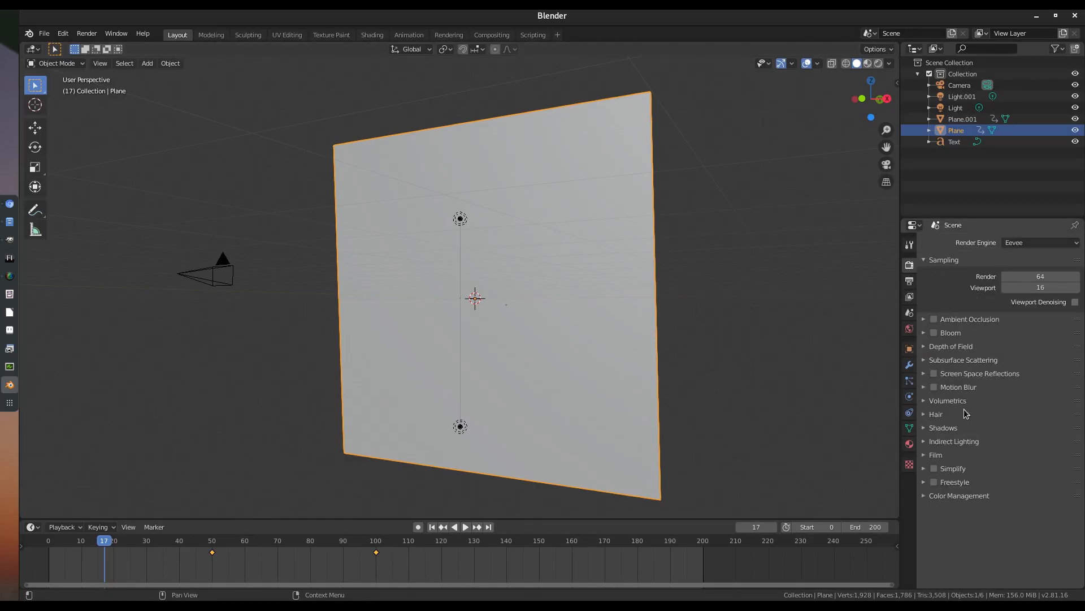
{"action": "left_click", "coordinate": [936, 455]}
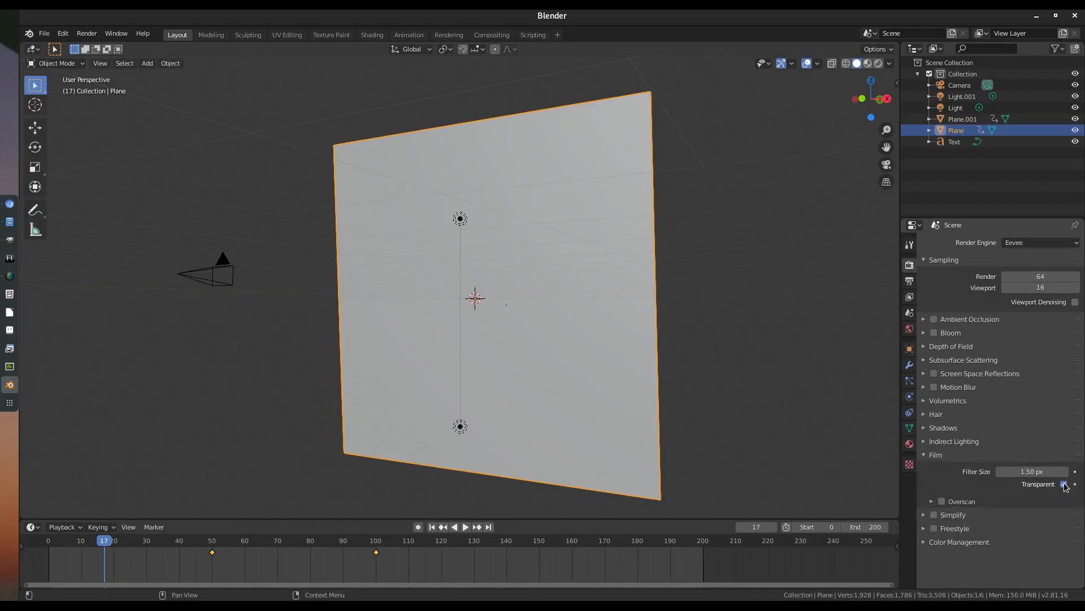
{"action": "left_click", "coordinate": [1064, 482]}
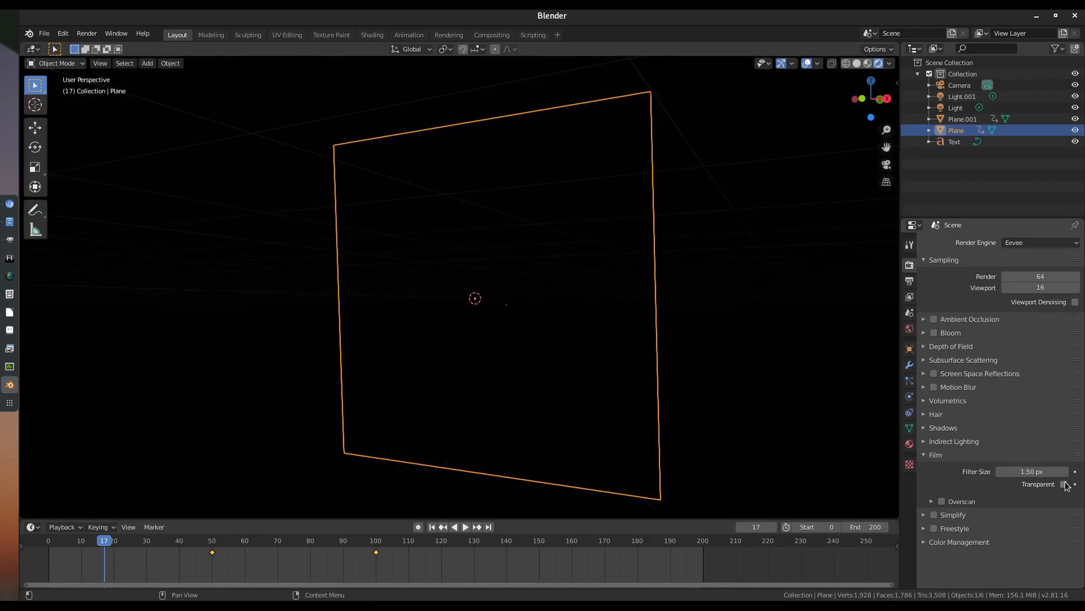
- Confirm the output format is PNG with RGBA colour, returning to render settings
{"action": "left_click", "coordinate": [909, 328]}
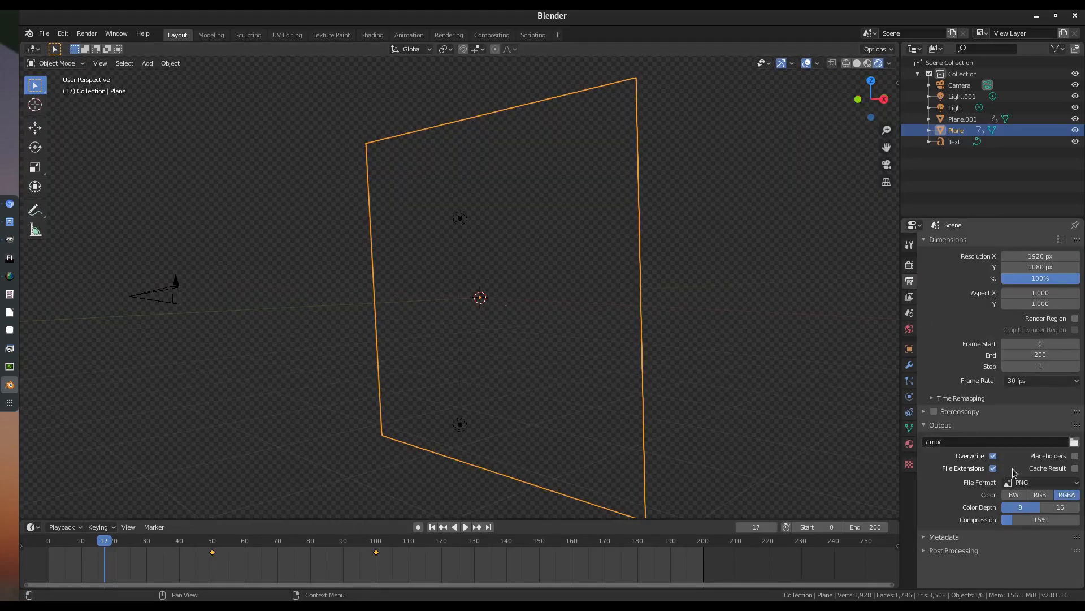
{"action": "left_click", "coordinate": [909, 264]}
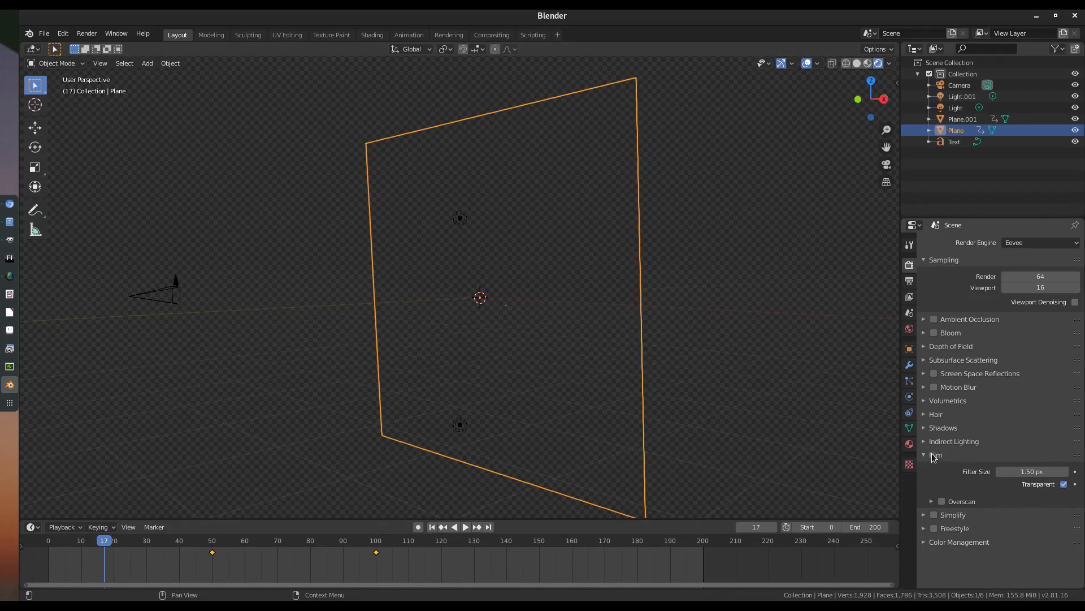
- Collapse Film and orbit to view the TEXT against the edge-on plane from above
{"action": "left_click", "coordinate": [935, 454]}
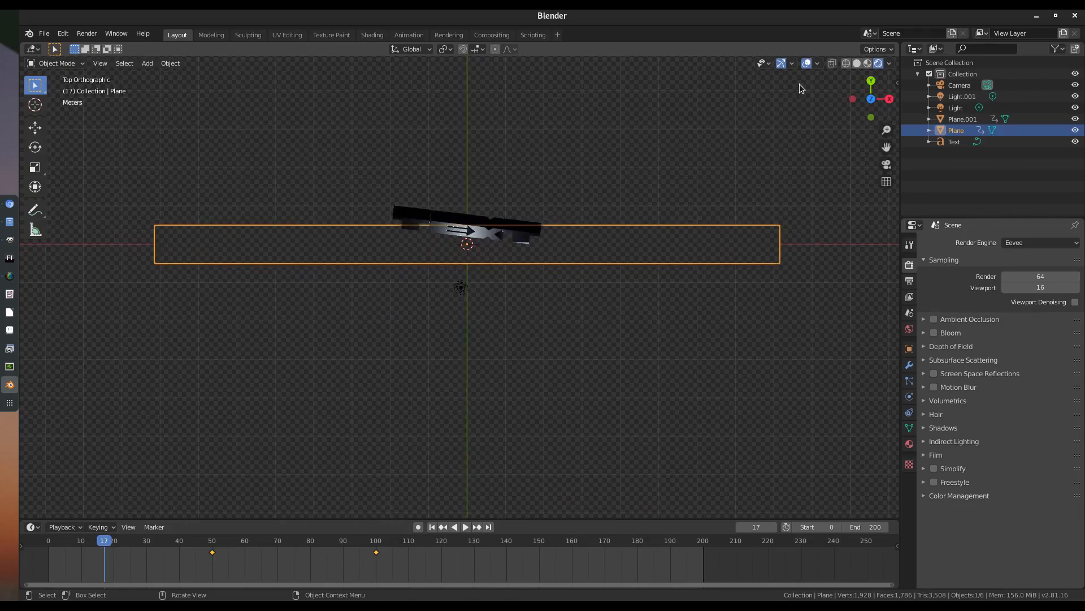
{"action": "mouse_move", "coordinate": [126, 227]}
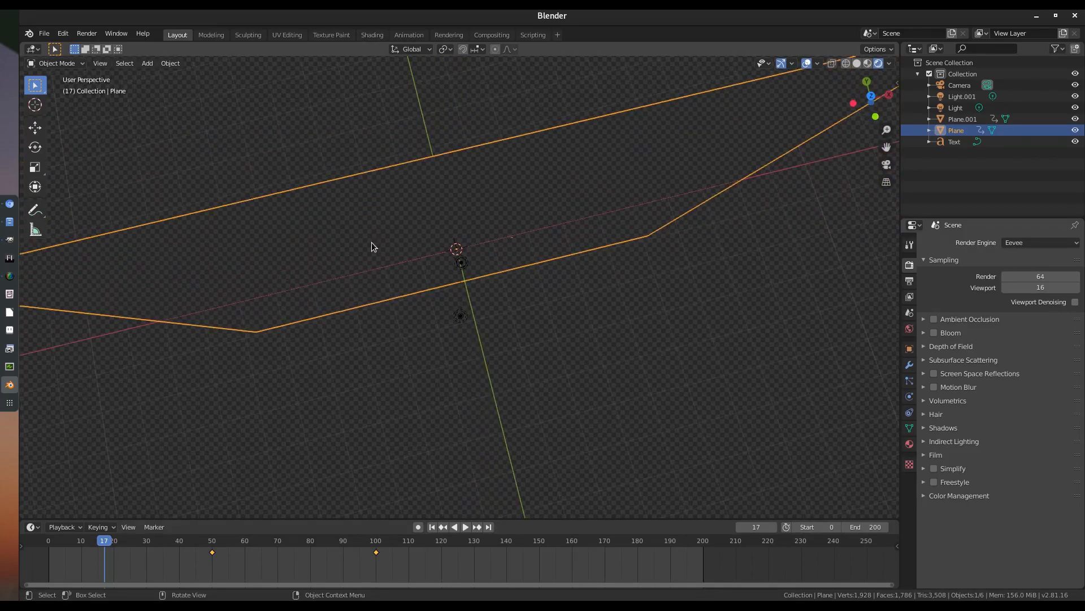
{"action": "left_click_drag", "start_coordinate": [375, 248], "coordinate": [510, 251]}
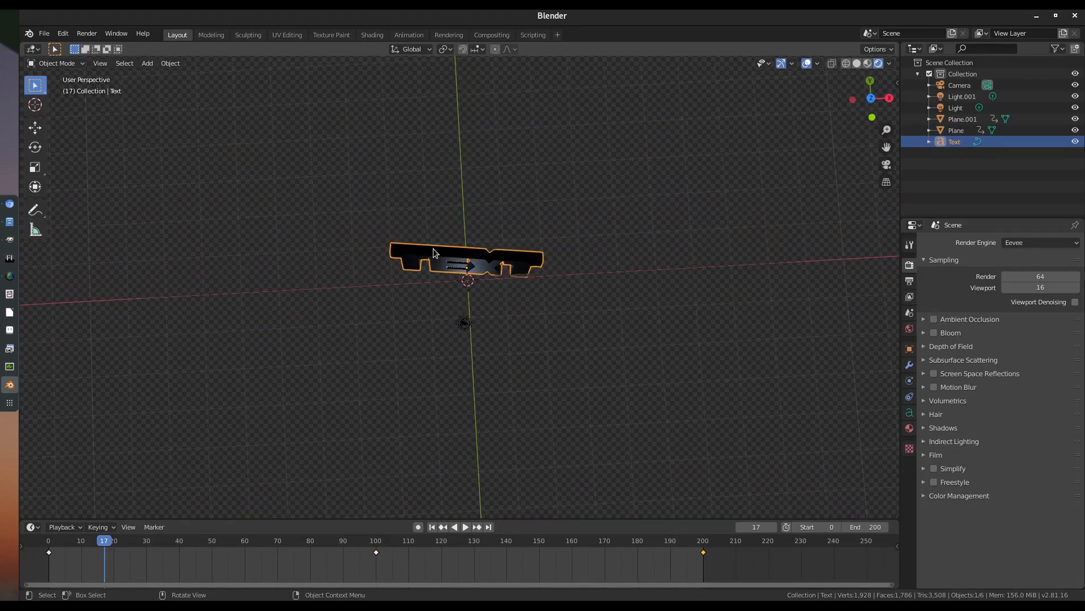
- Hide the first holdout plane, add a test text object and edit out its letters
{"action": "left_click", "coordinate": [957, 130]}
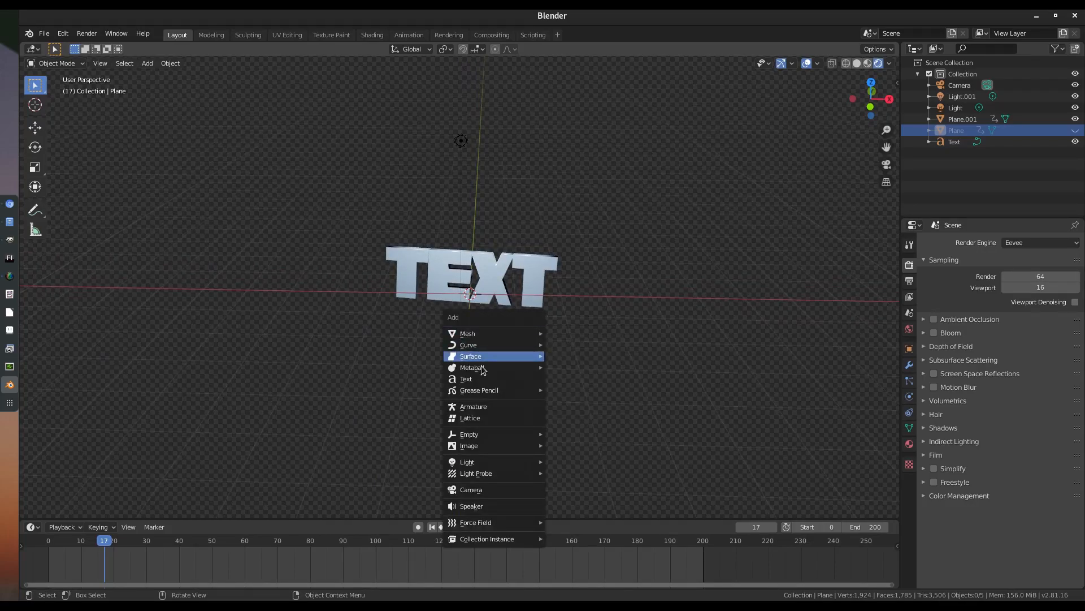
{"action": "left_click", "coordinate": [465, 378]}
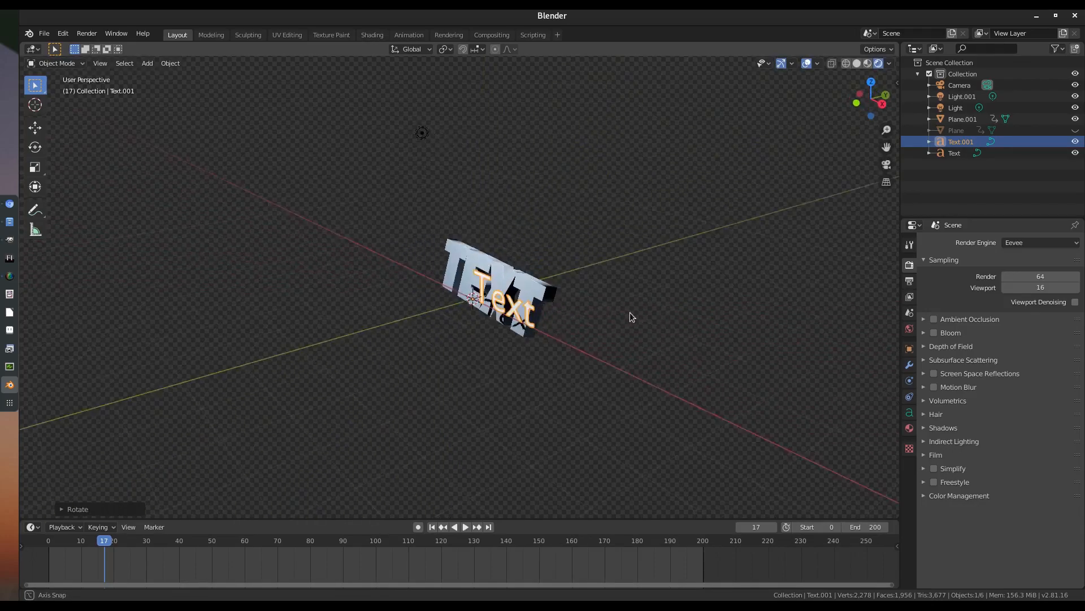
{"action": "left_click_drag", "start_coordinate": [630, 316], "coordinate": [642, 358]}
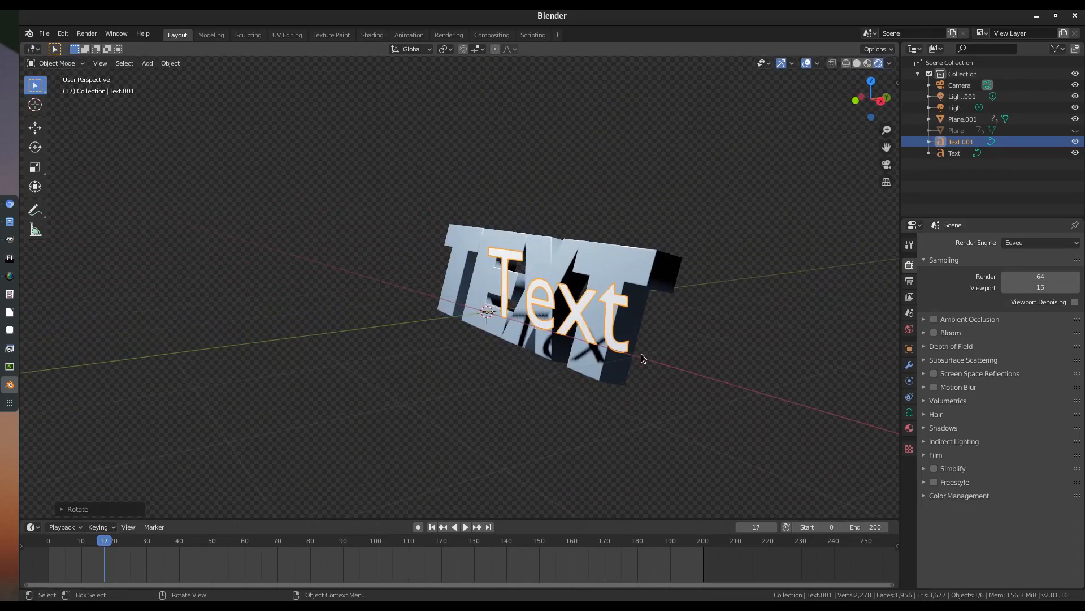
{"action": "key", "text": "Tab"}
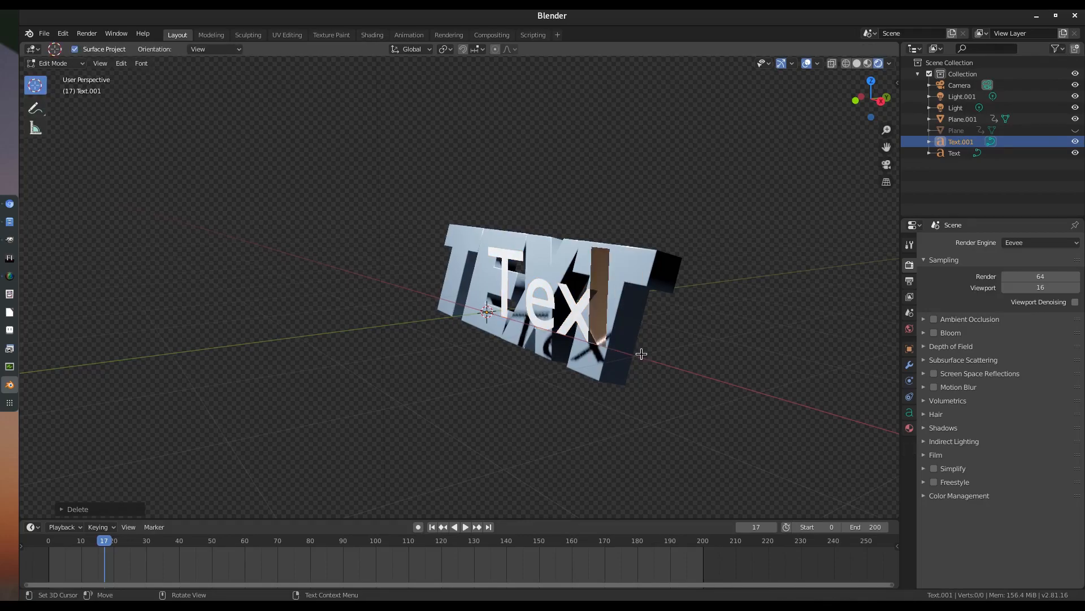
{"action": "key", "text": "Tab"}
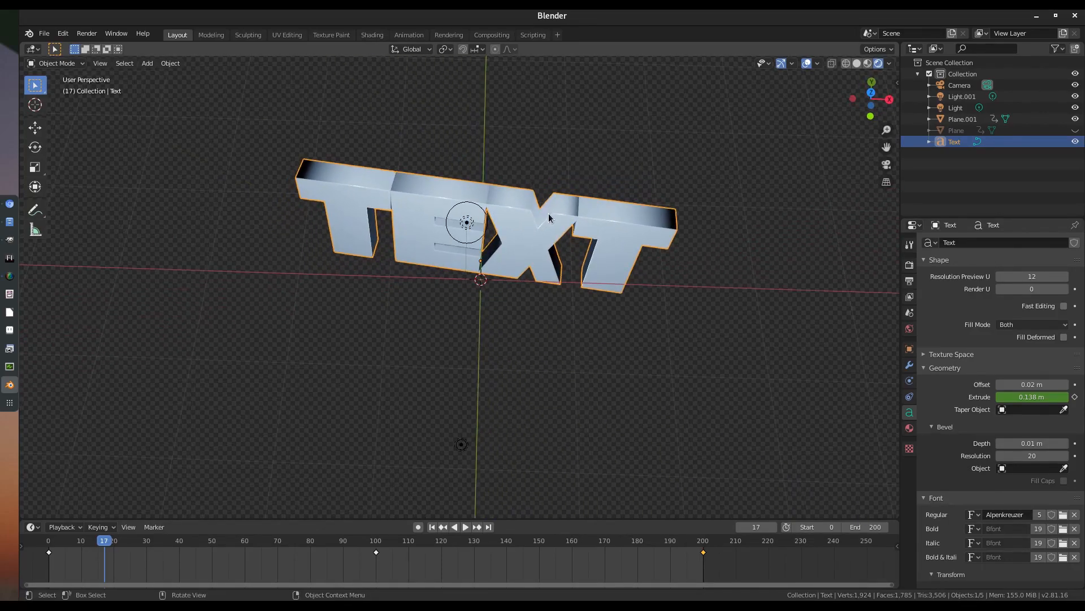
- Return to frame 0 and keyframe the TEXT's extrusion at 0.07 m, viewed edge-on
{"action": "left_click_drag", "start_coordinate": [548, 215], "coordinate": [578, 248]}
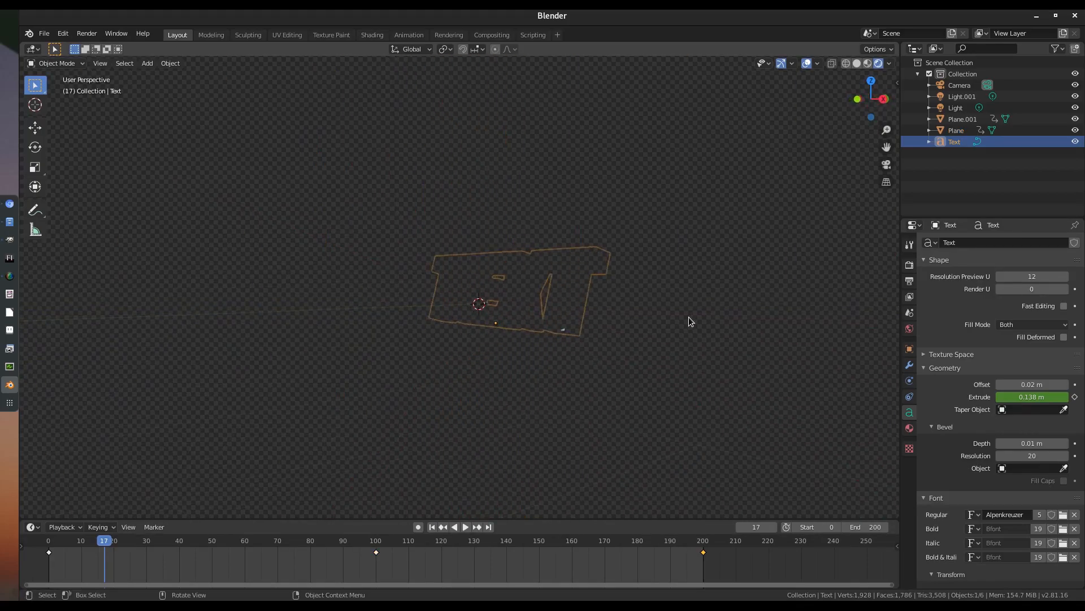
{"action": "left_click", "coordinate": [956, 130]}
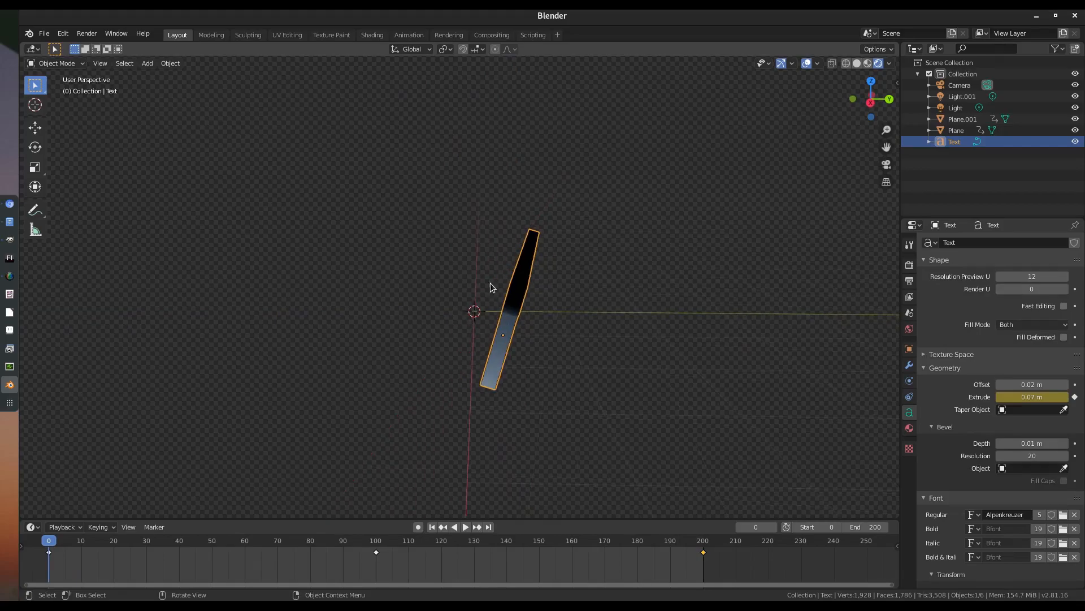
{"action": "left_click_drag", "start_coordinate": [492, 287], "coordinate": [552, 327]}
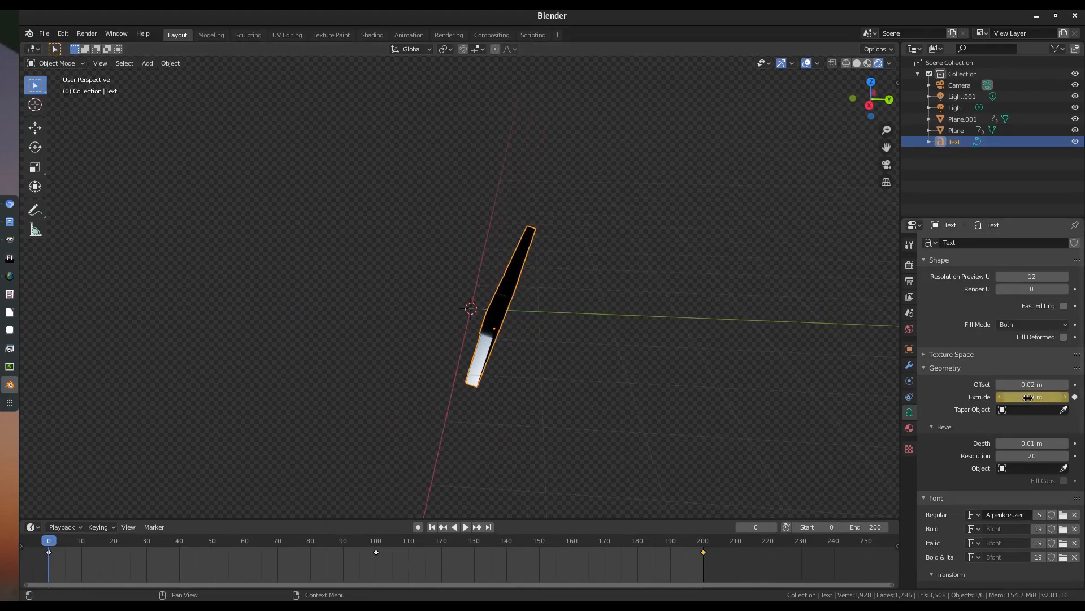
{"action": "mouse_move", "coordinate": [1031, 397]}
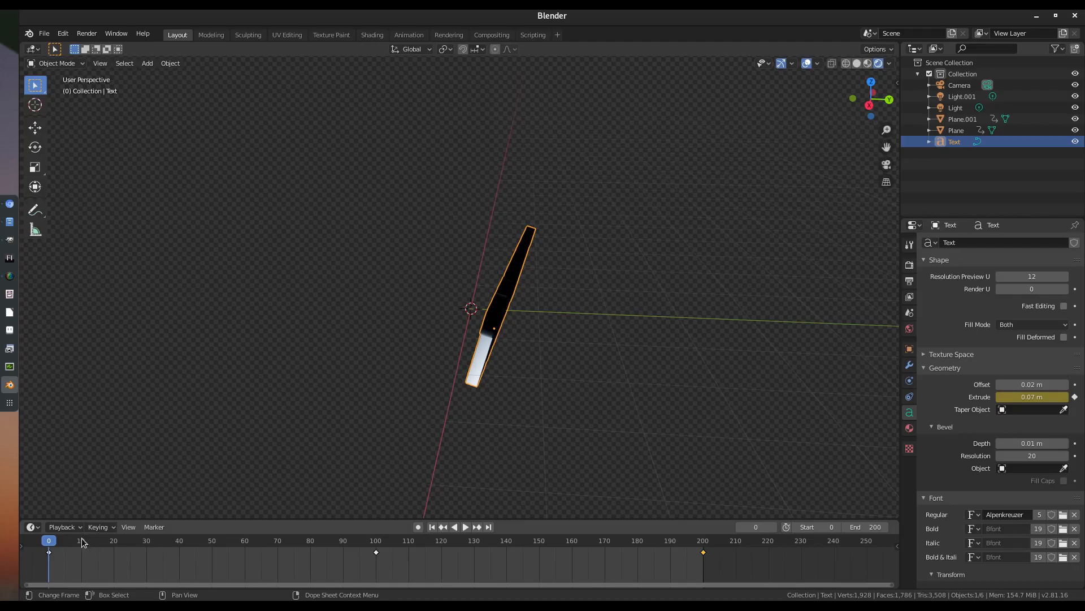
- At frame 100 drag the TEXT's Extrude up to about 0.99 m for deep letters
{"action": "left_click", "coordinate": [465, 527]}
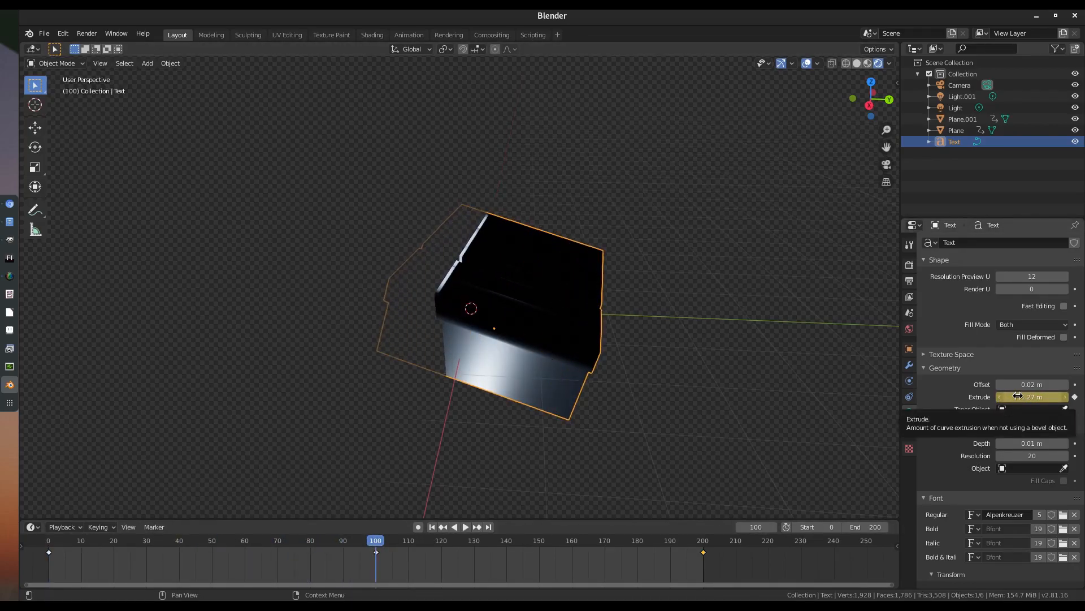
{"action": "left_click_drag", "start_coordinate": [1025, 397], "coordinate": [1037, 397]}
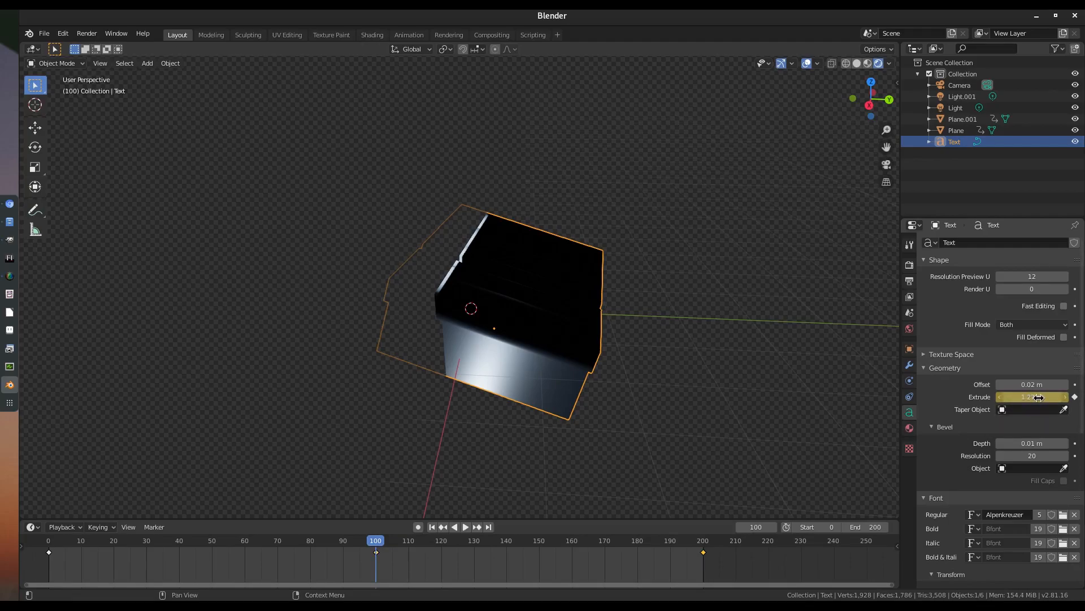
{"action": "left_click_drag", "start_coordinate": [1060, 397], "coordinate": [1031, 397]}
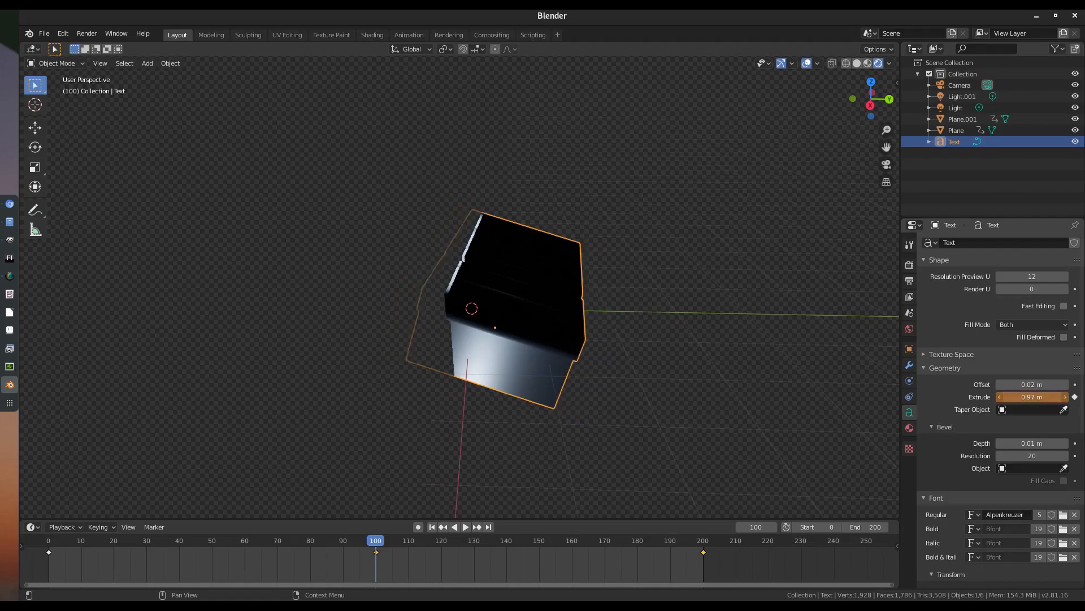
{"action": "left_click_drag", "start_coordinate": [1031, 397], "coordinate": [1044, 397]}
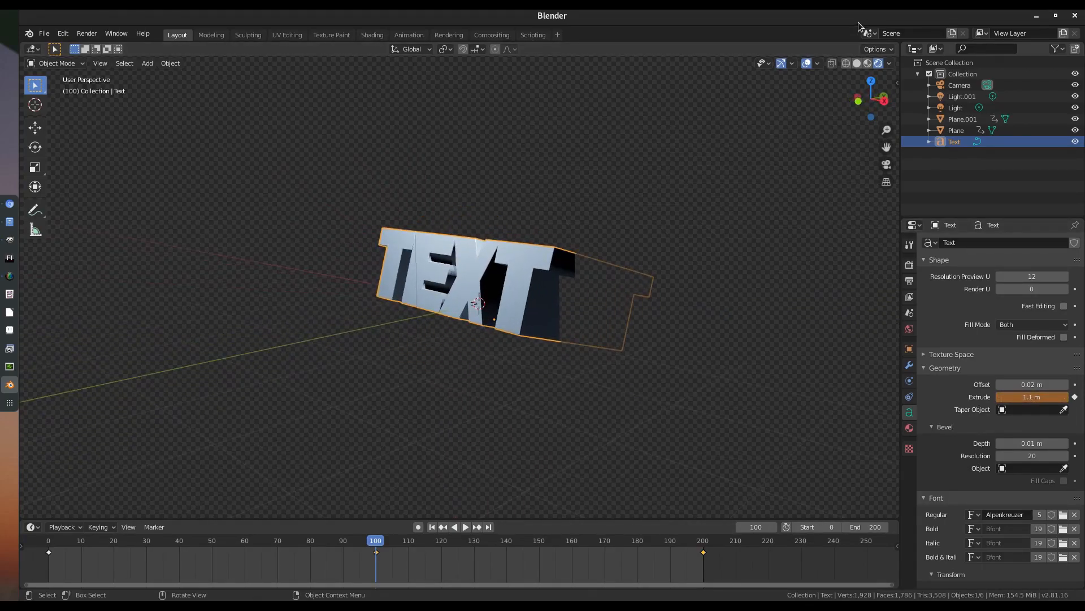
{"action": "left_click_drag", "start_coordinate": [1031, 397], "coordinate": [1011, 397]}
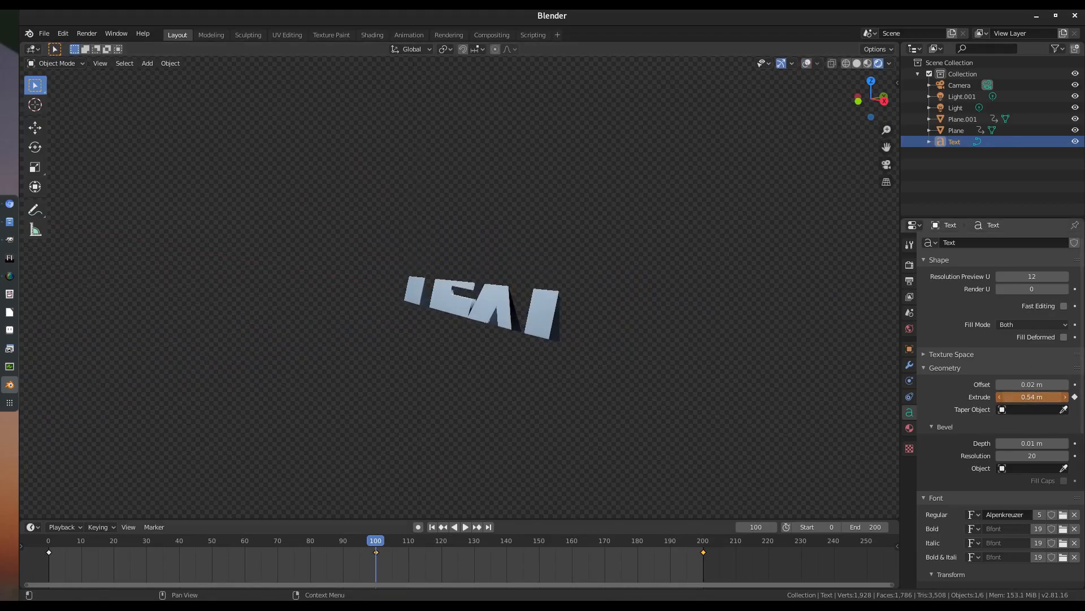
{"action": "left_click_drag", "start_coordinate": [1031, 397], "coordinate": [1045, 397]}
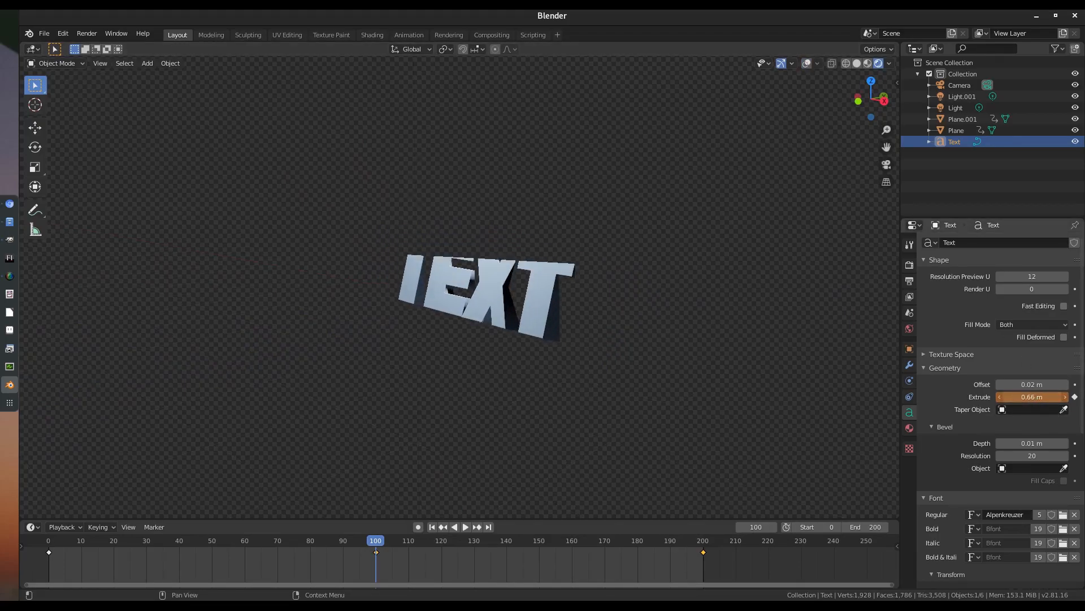
{"action": "left_click_drag", "start_coordinate": [1031, 397], "coordinate": [1011, 396]}
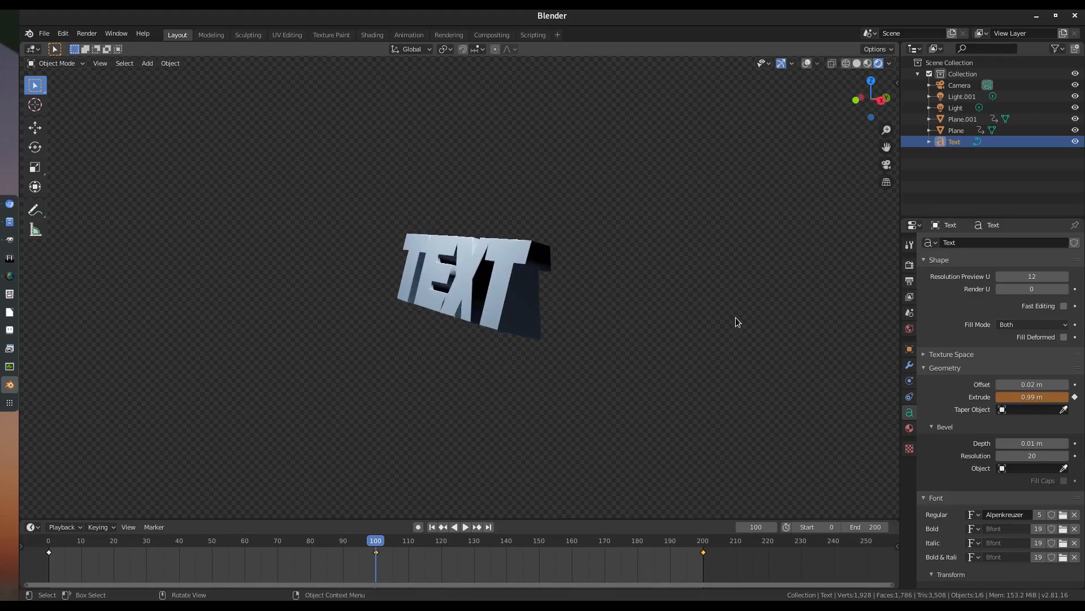
- Keyframe the 0.99 m extrusion at frame 100 and play back the thickening TEXT
{"action": "left_click", "coordinate": [466, 527]}
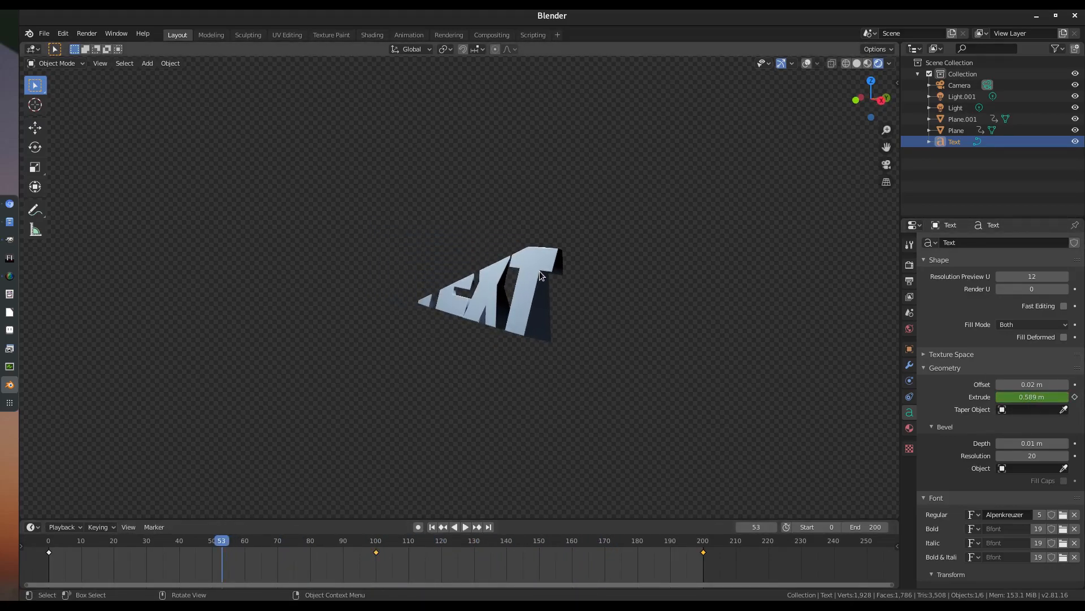
{"action": "left_click", "coordinate": [465, 527]}
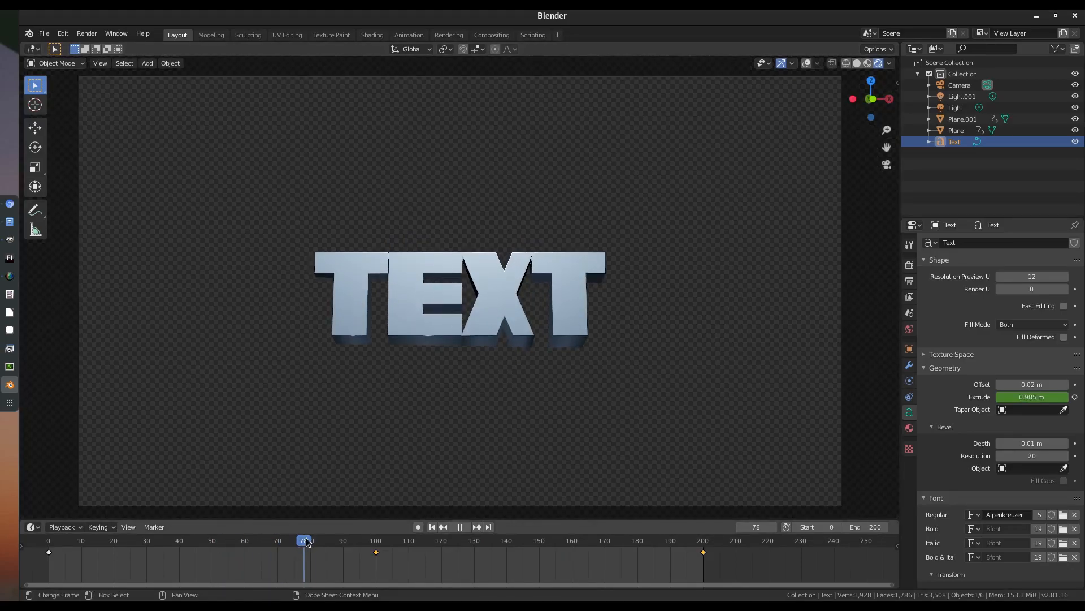
{"action": "left_click_drag", "start_coordinate": [307, 541], "coordinate": [111, 541]}
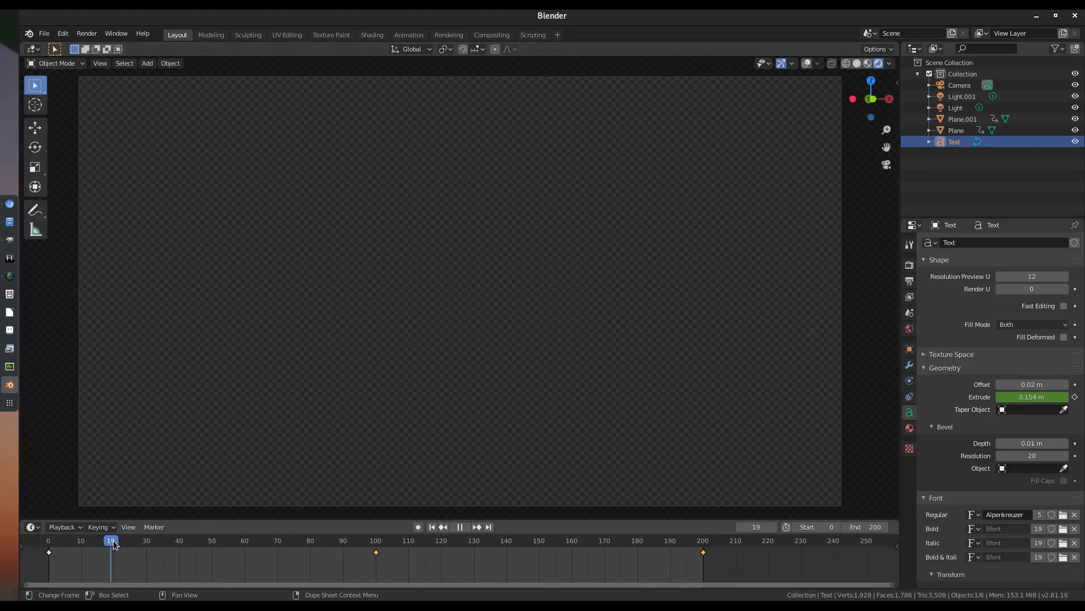
{"action": "left_click", "coordinate": [465, 527]}
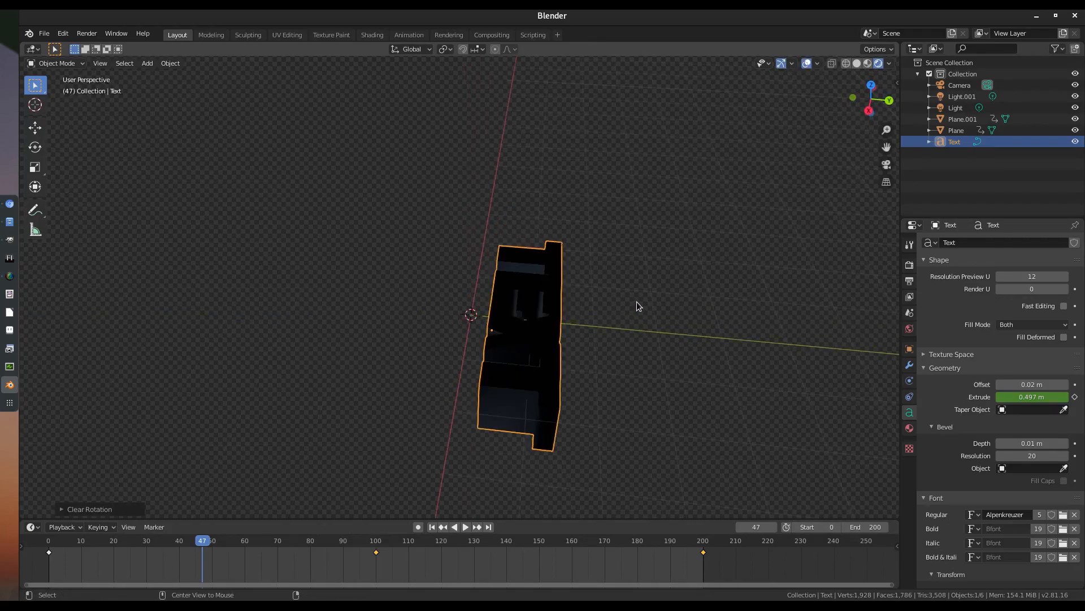
- Move the text and test deeper extrusion values around frame 47
{"action": "key", "text": "r"}
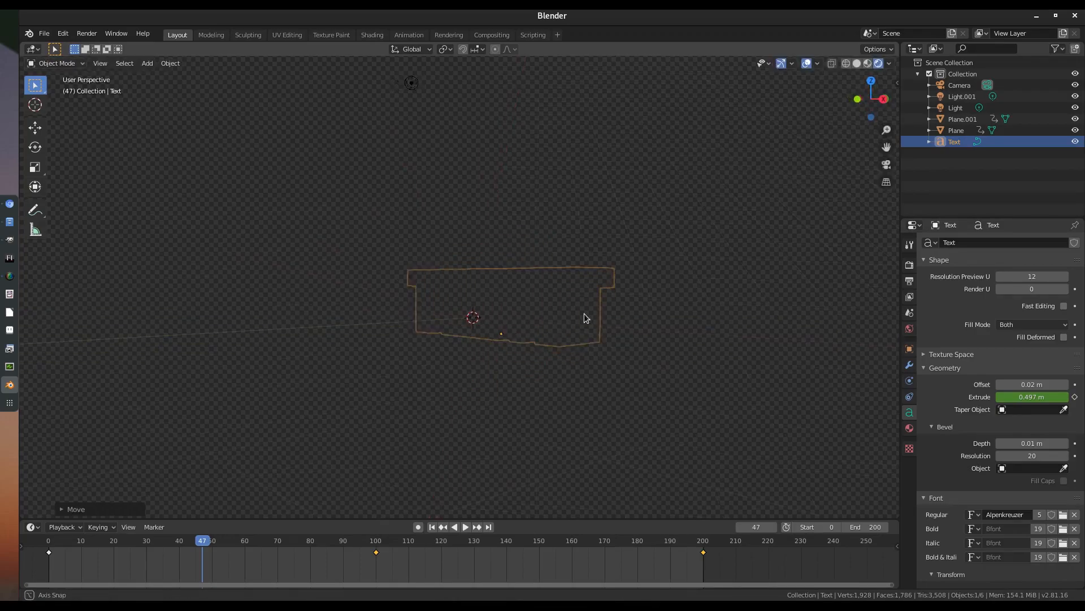
{"action": "left_click_drag", "start_coordinate": [1031, 397], "coordinate": [1021, 397]}
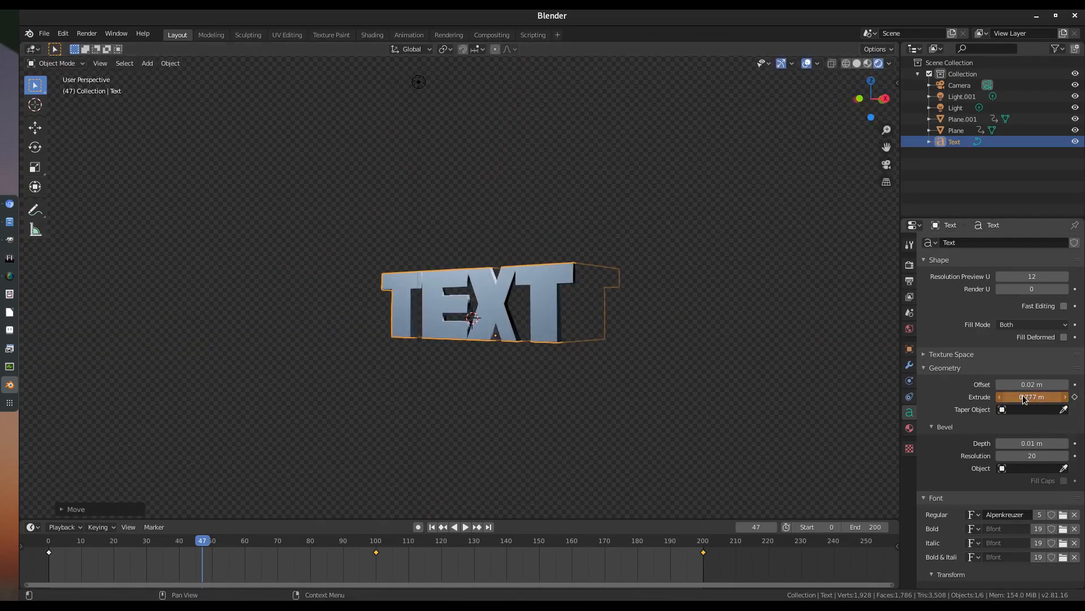
{"action": "left_click_drag", "start_coordinate": [1031, 396], "coordinate": [1031, 397]}
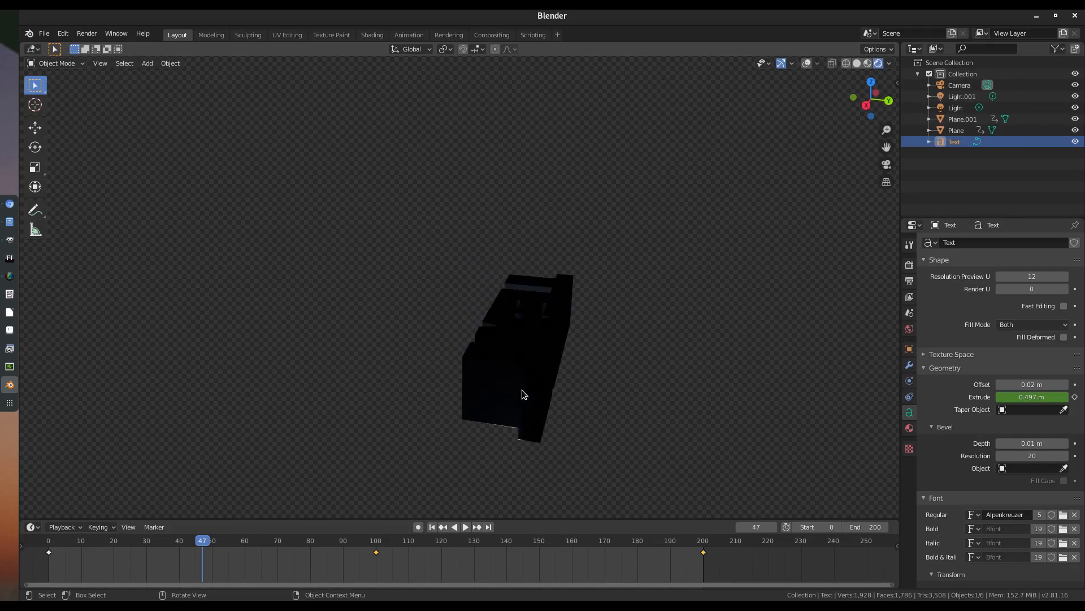
{"action": "left_click_drag", "start_coordinate": [1031, 395], "coordinate": [1010, 395]}
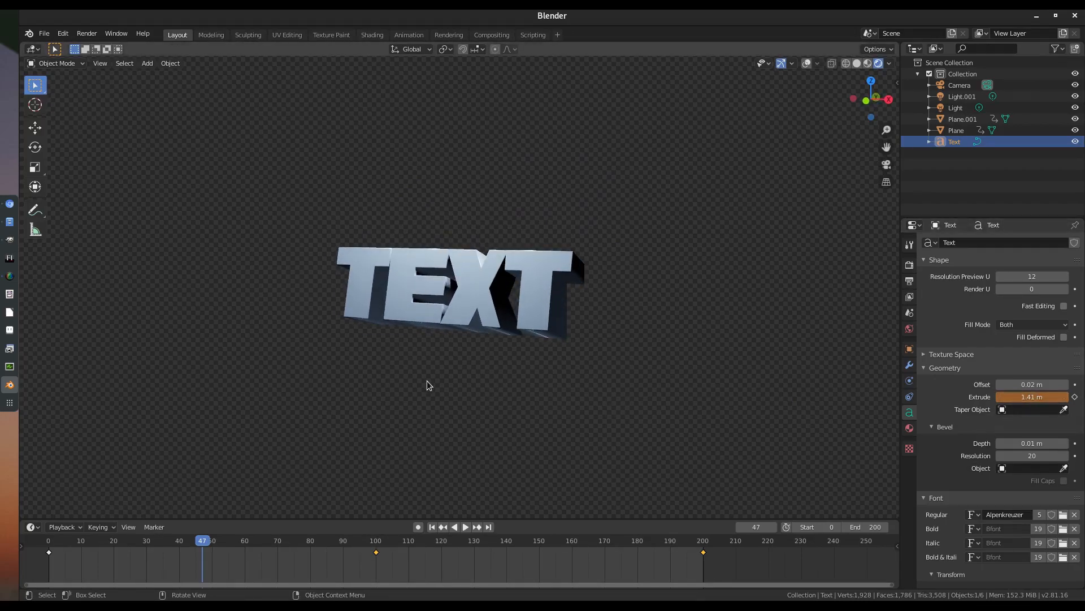
{"action": "left_click", "coordinate": [465, 527]}
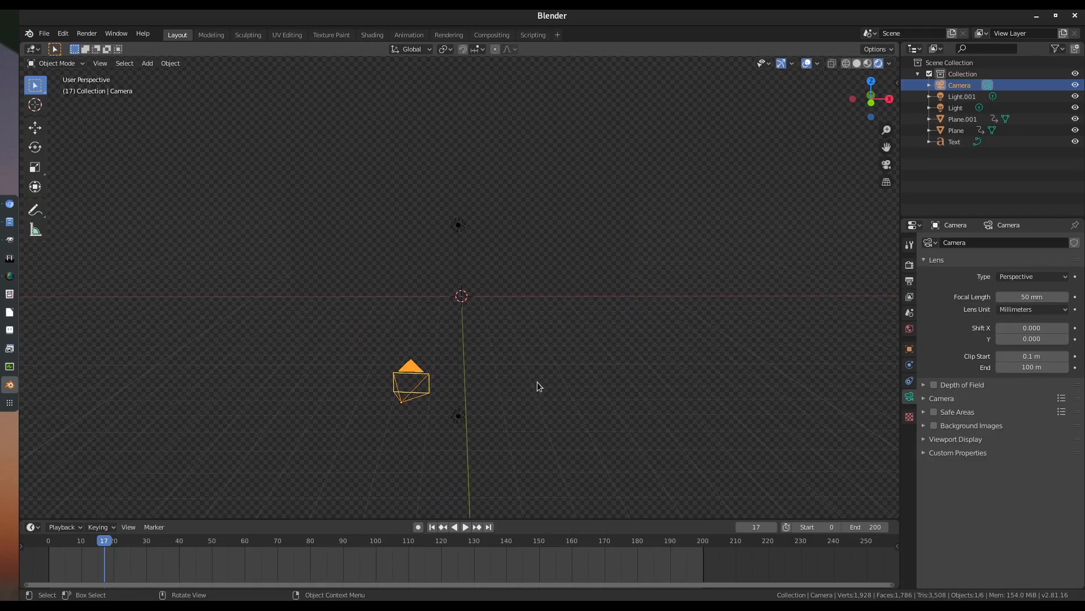
- In camera view move the camera closer so the TEXT fills the frame, then unhide the plane
{"action": "left_click_drag", "start_coordinate": [540, 386], "coordinate": [451, 310]}
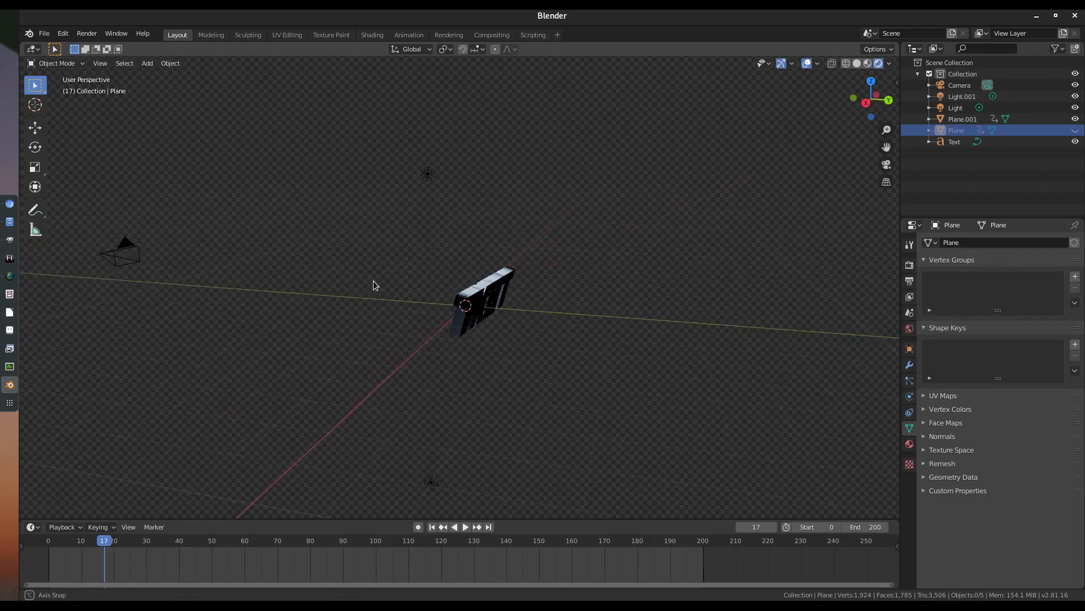
{"action": "key", "text": "KP_0"}
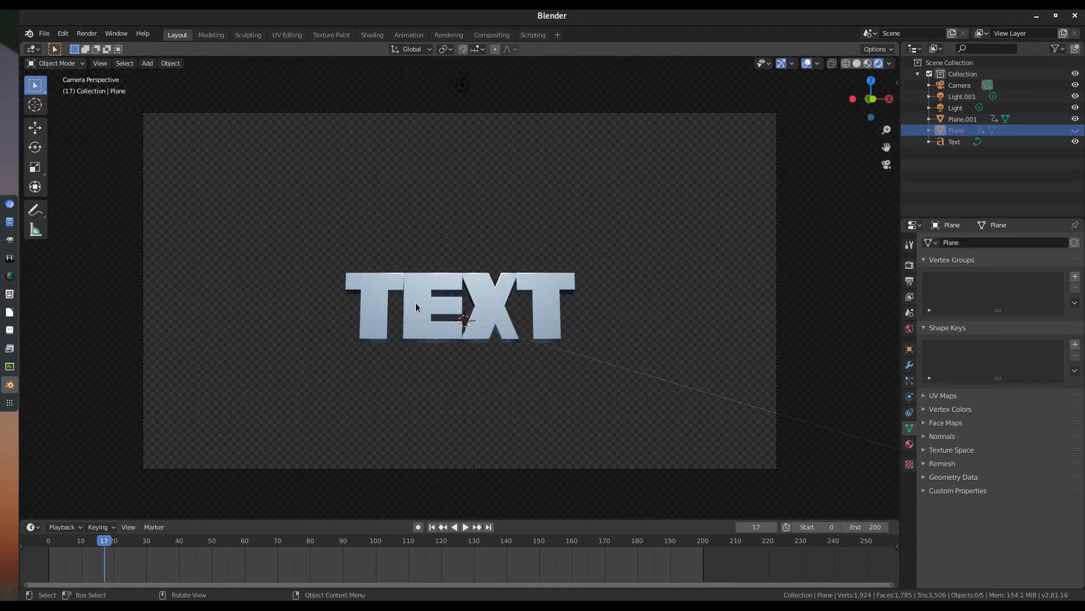
{"action": "left_click", "coordinate": [960, 85]}
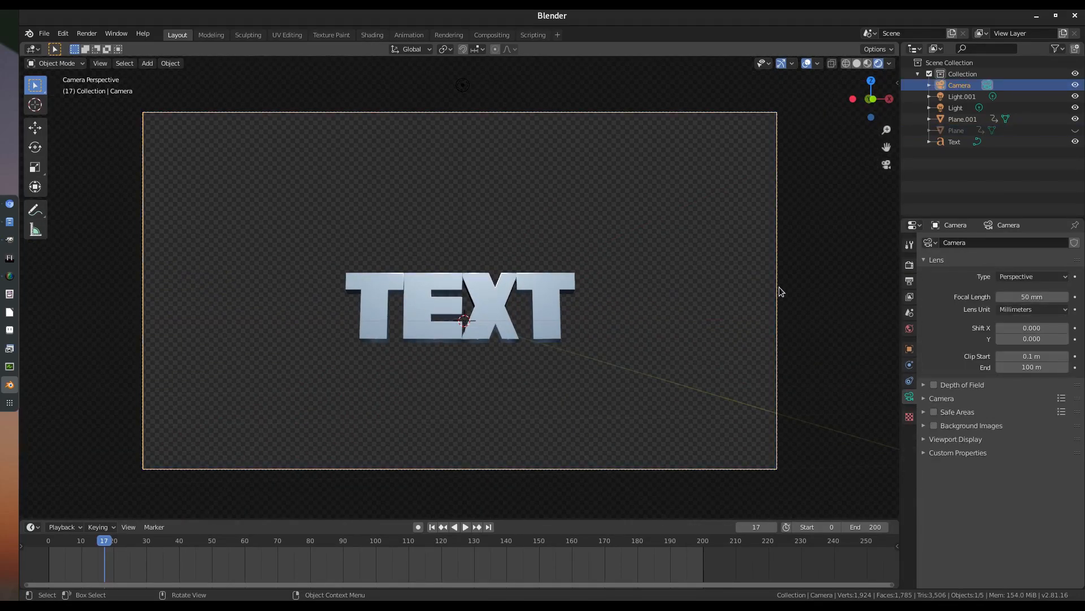
{"action": "key", "text": "r"}
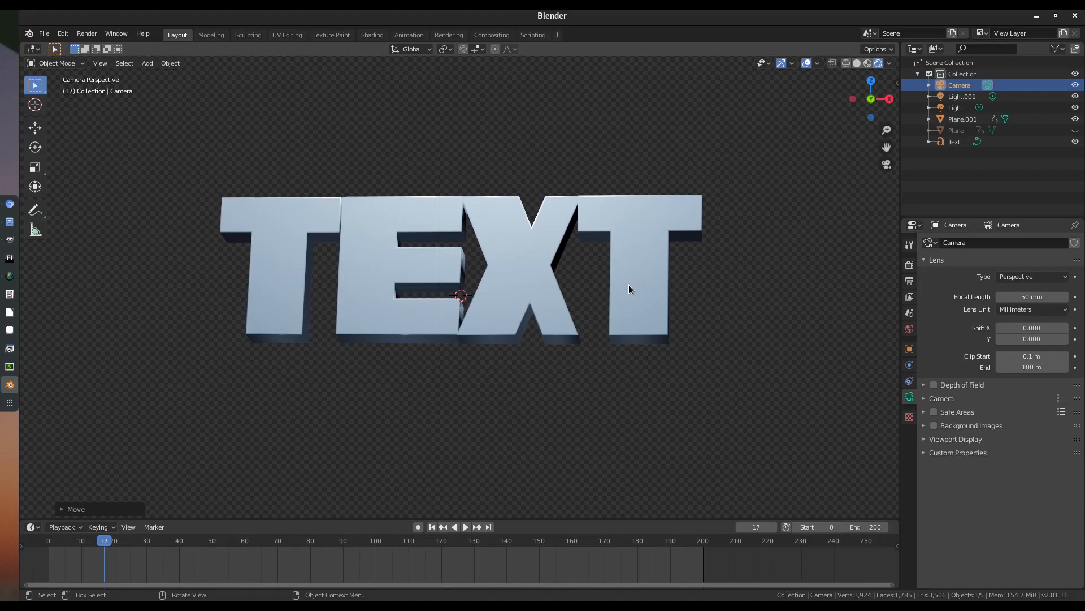
{"action": "scroll", "scroll_direction": "down", "scroll_amount": 3}
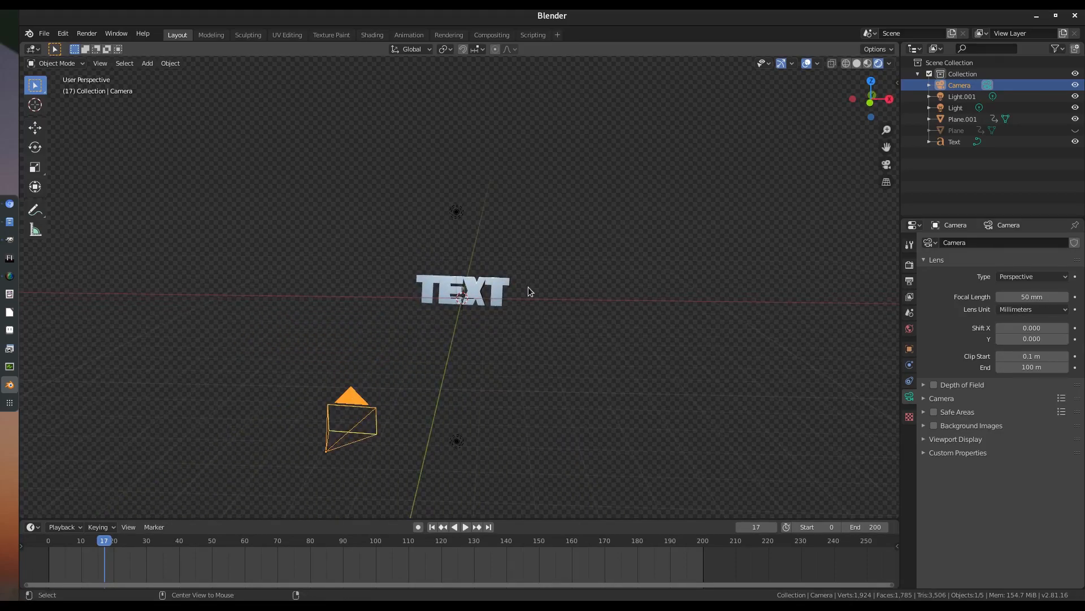
{"action": "left_click", "coordinate": [957, 130]}
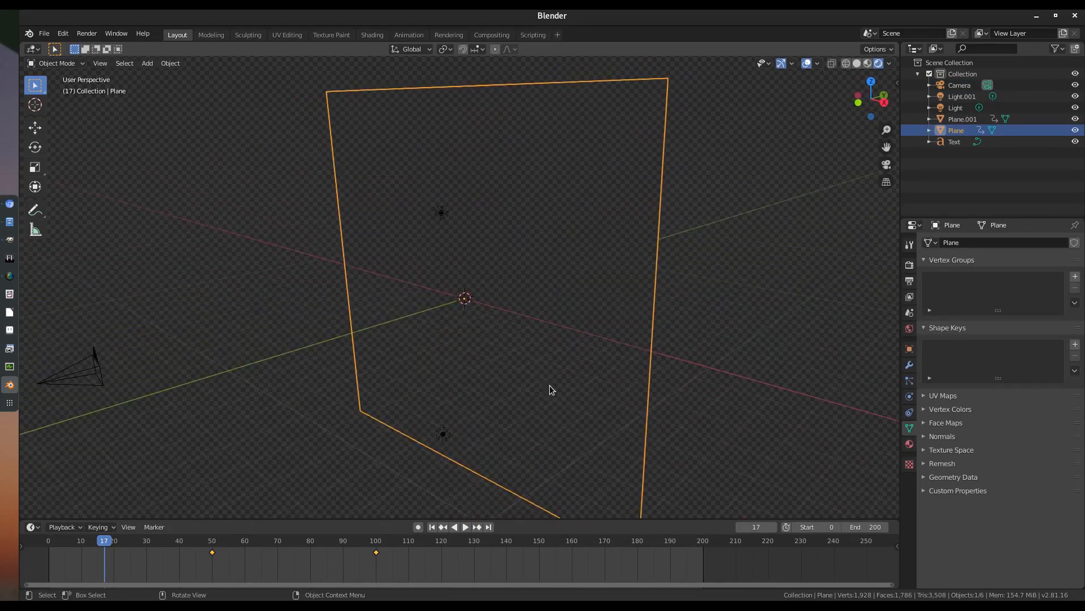
- Select Plane.001 at frame 140 and scale it down so it clears the TEXT
{"action": "left_click", "coordinate": [465, 527]}
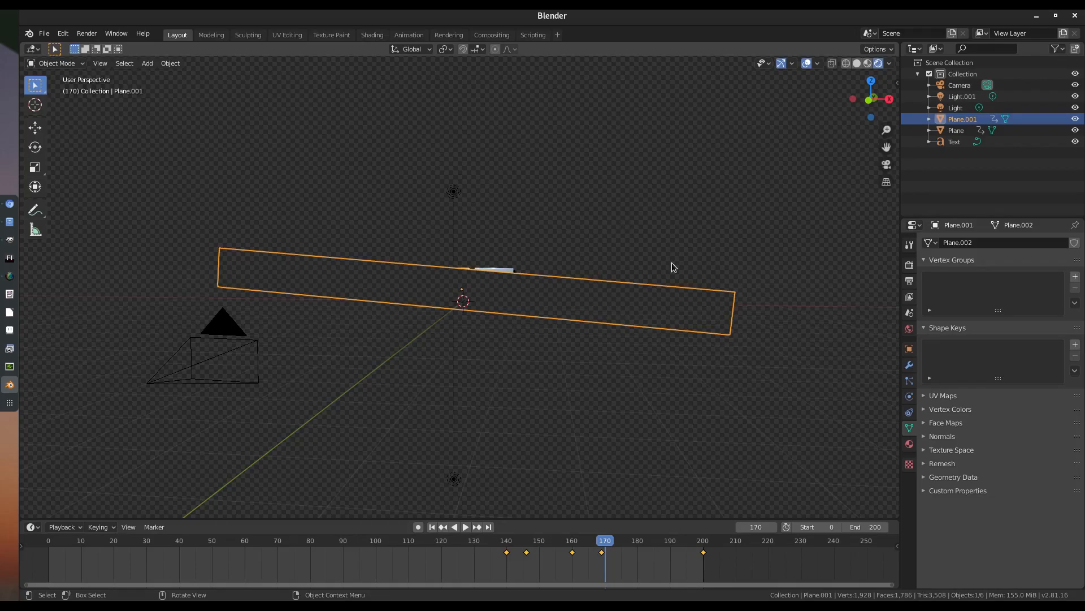
{"action": "key", "text": "s"}
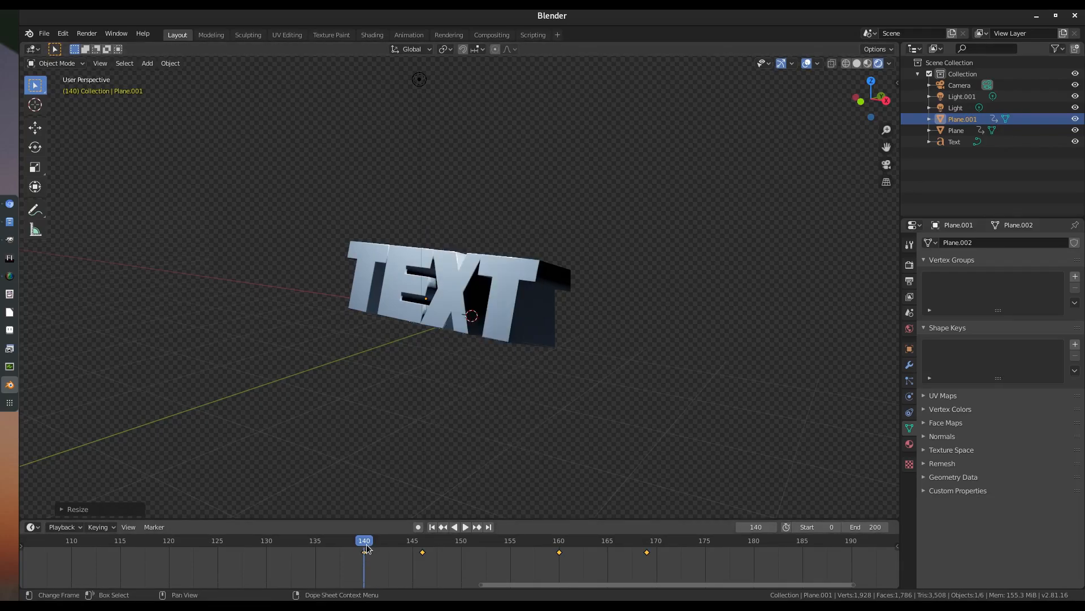
- Scrub Plane.001's rotation at frames 147, 160 and 200, then return to frame 146
{"action": "left_click", "coordinate": [465, 527]}
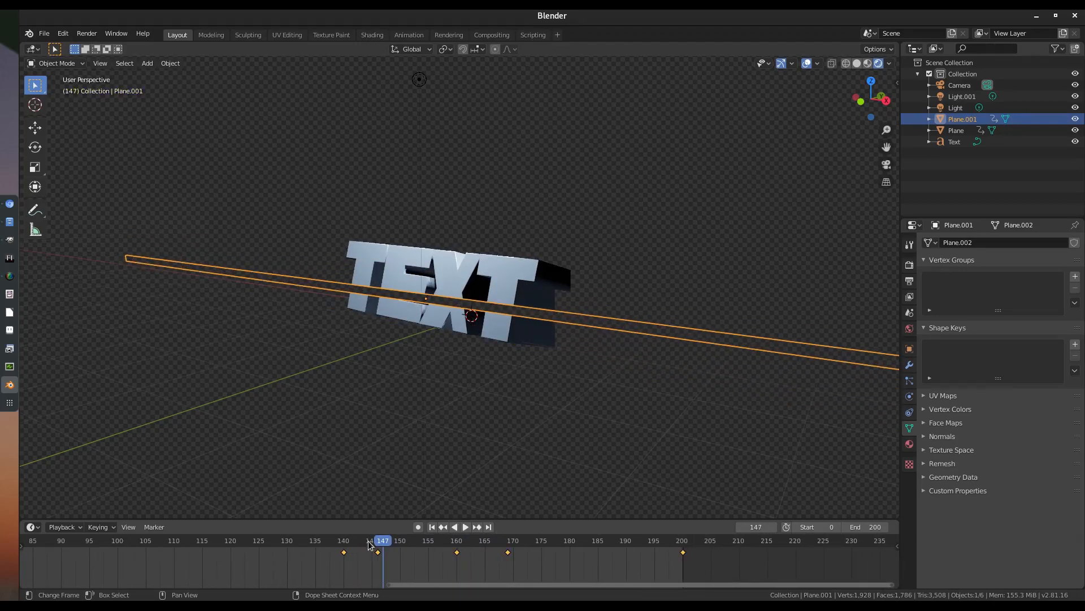
{"action": "left_click", "coordinate": [465, 527]}
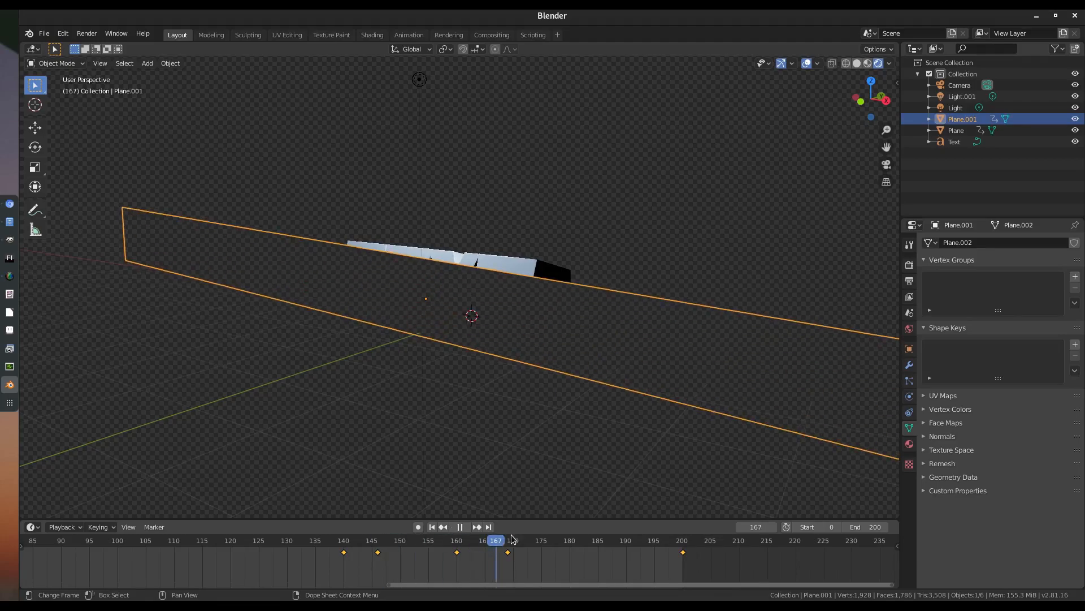
{"action": "left_click", "coordinate": [465, 527]}
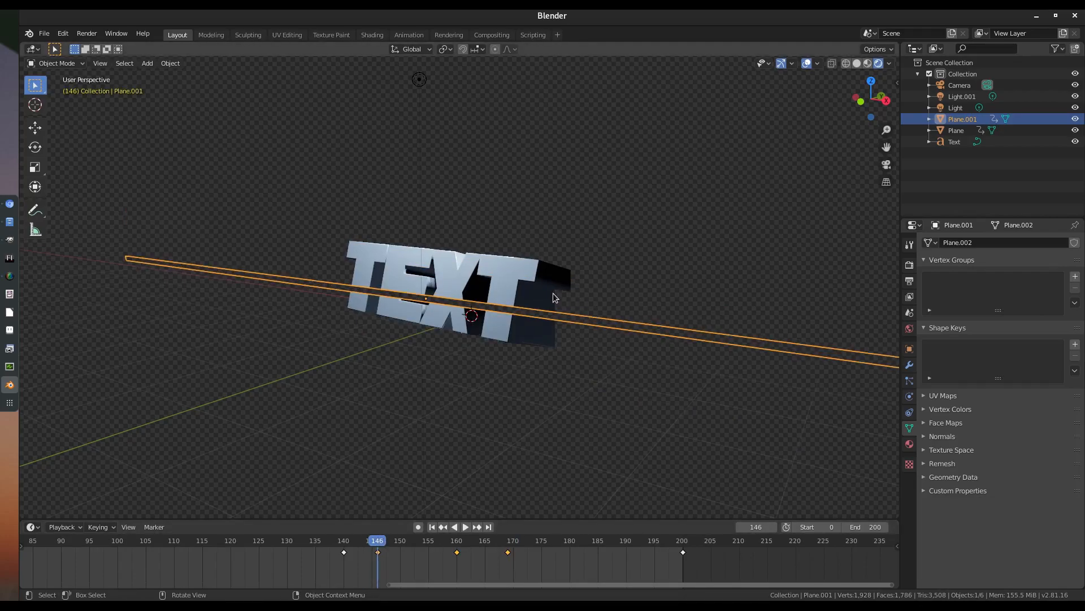
{"action": "left_click", "coordinate": [464, 527]}
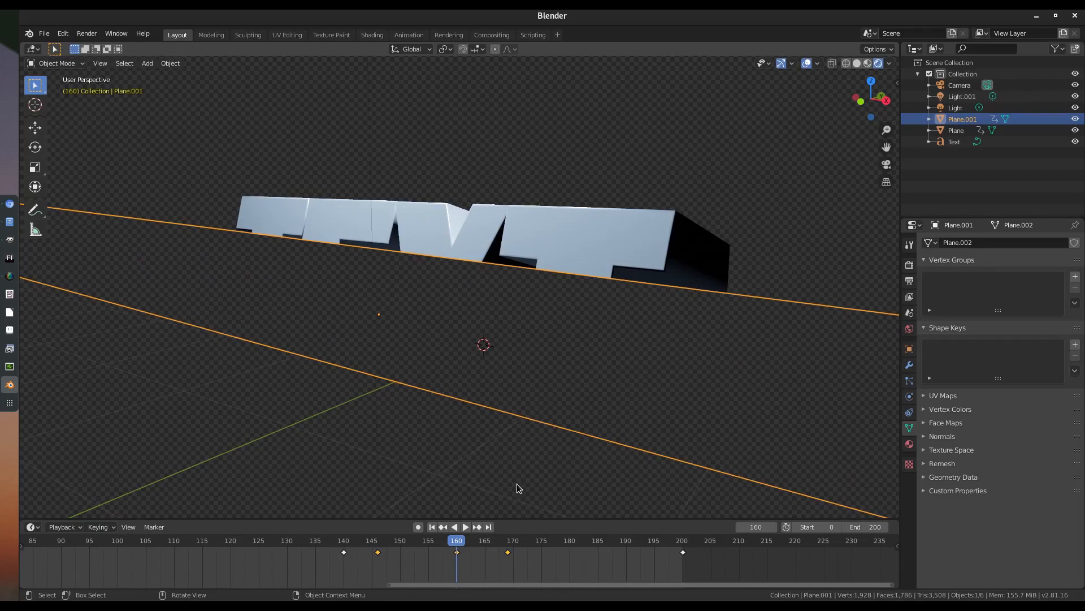
{"action": "left_click", "coordinate": [466, 527]}
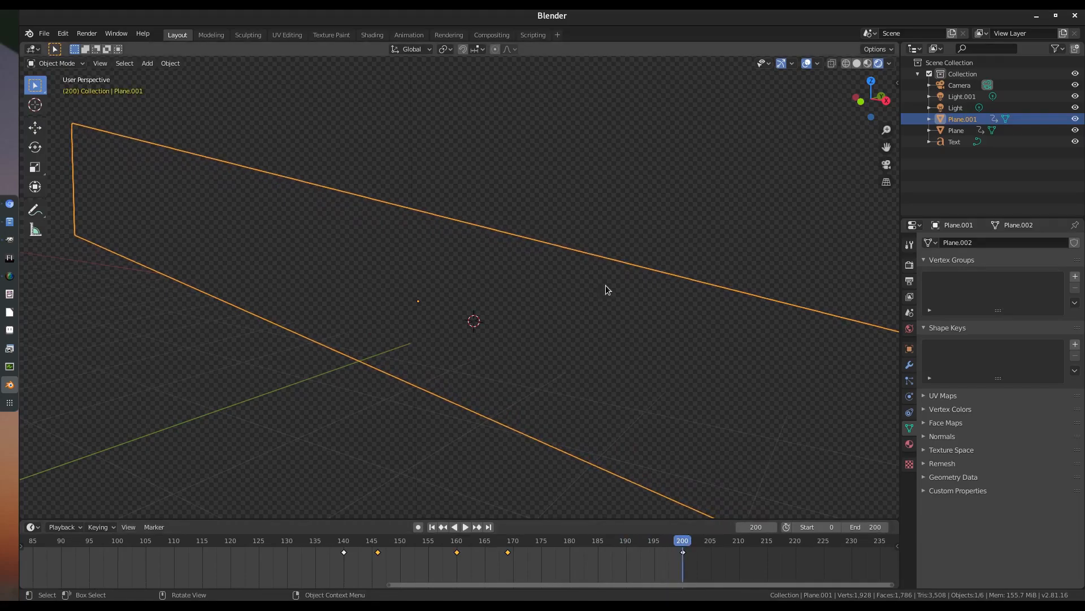
{"action": "left_click", "coordinate": [465, 527]}
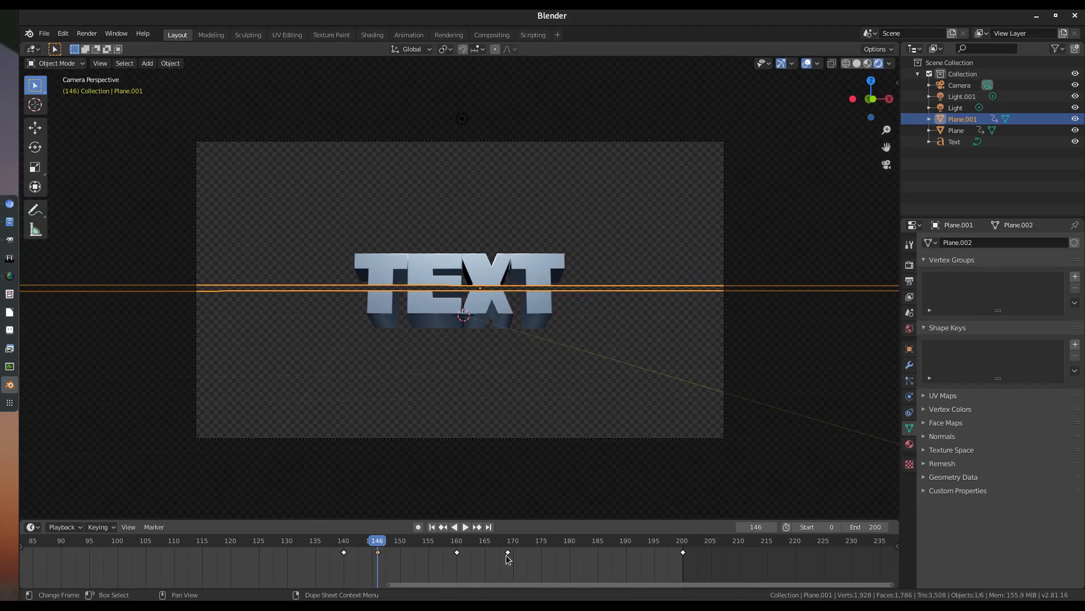
- In camera view, check the plane cutting the text at frames 152, 181 and 200
{"action": "left_click", "coordinate": [507, 552]}
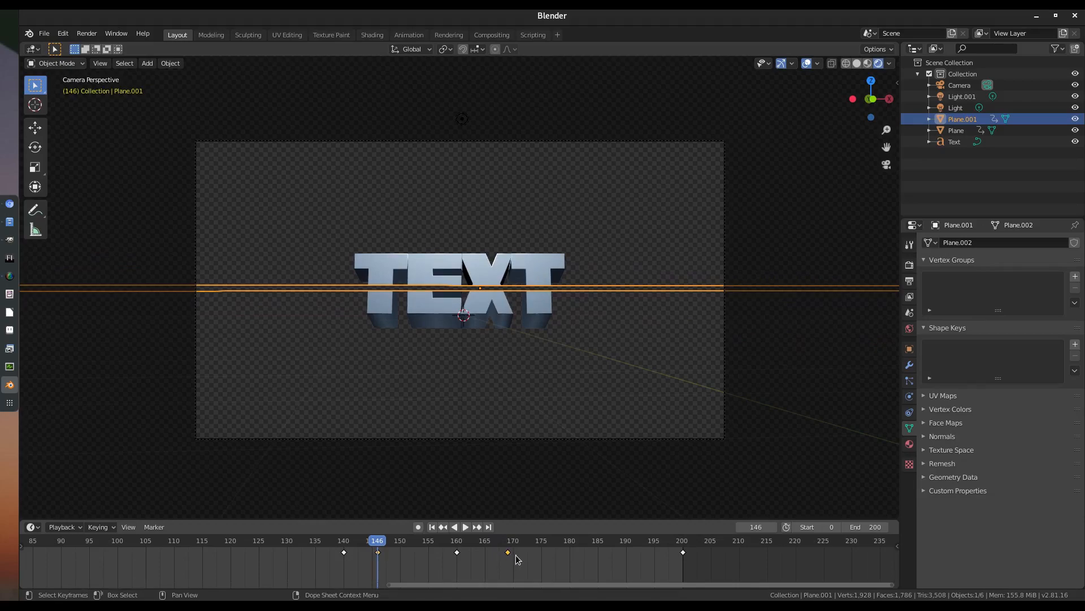
{"action": "left_click", "coordinate": [465, 527]}
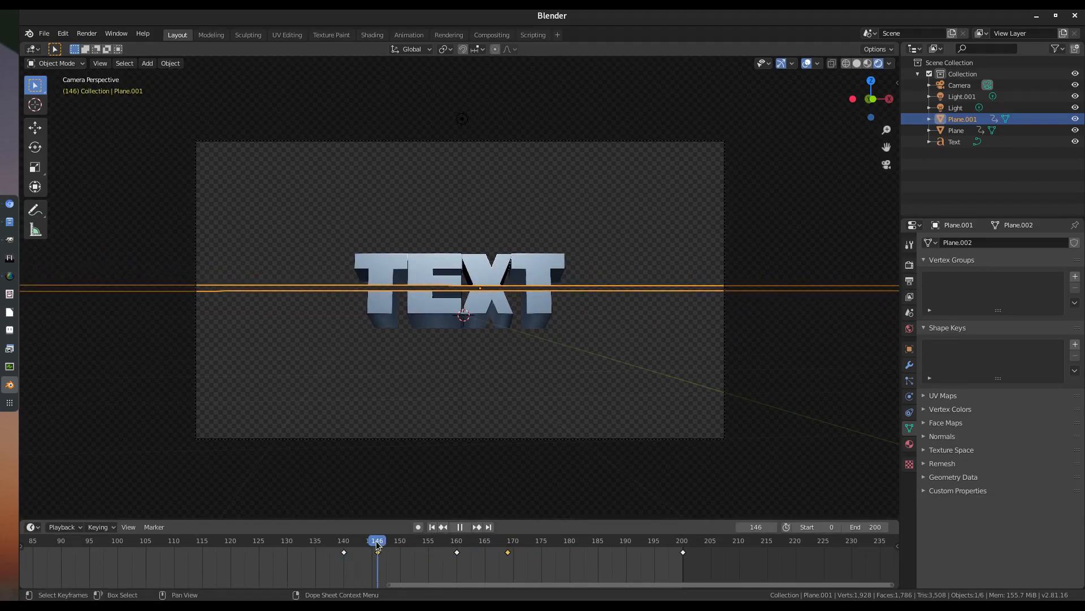
{"action": "left_click", "coordinate": [465, 527]}
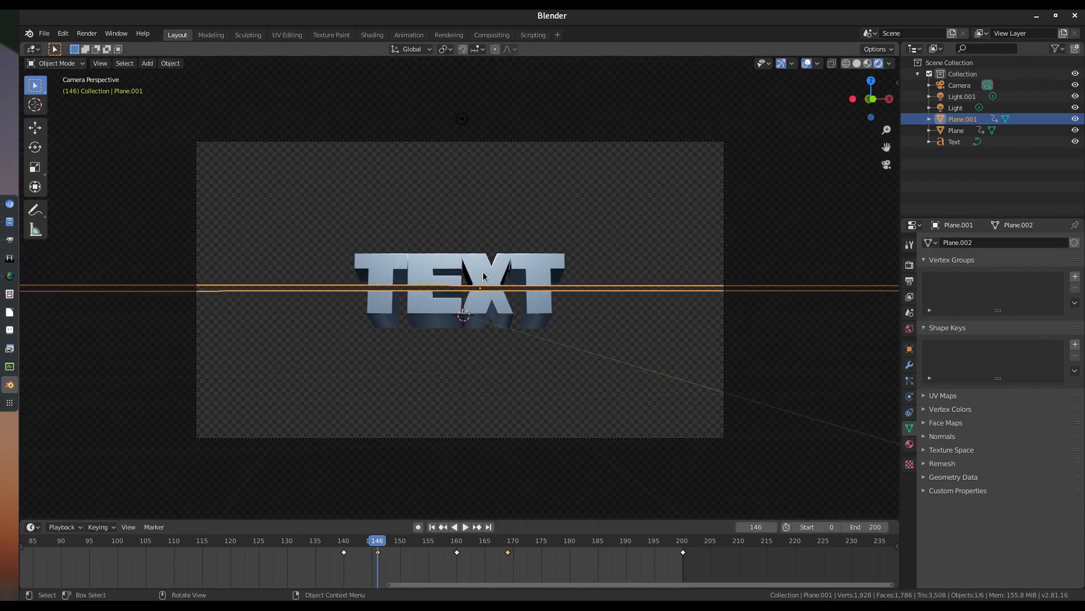
{"action": "key", "text": "i"}
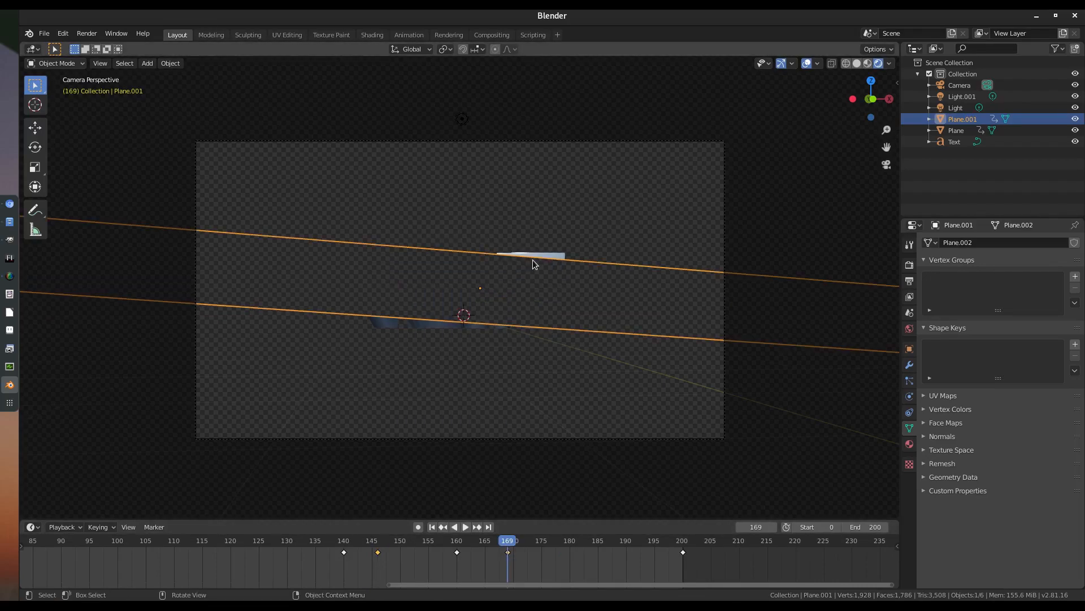
{"action": "left_click", "coordinate": [465, 527]}
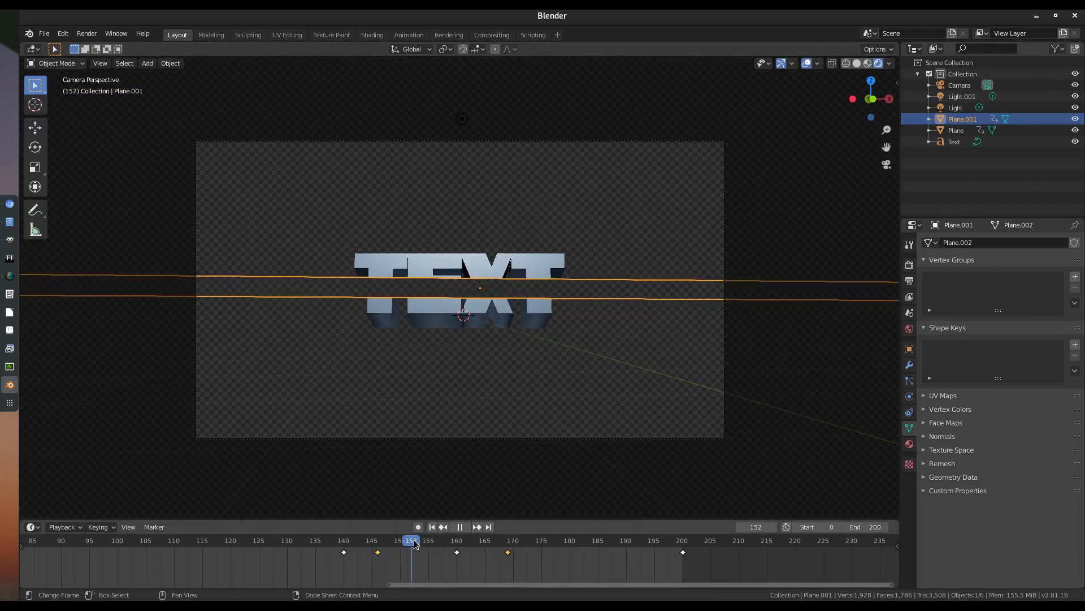
{"action": "left_click", "coordinate": [665, 540]}
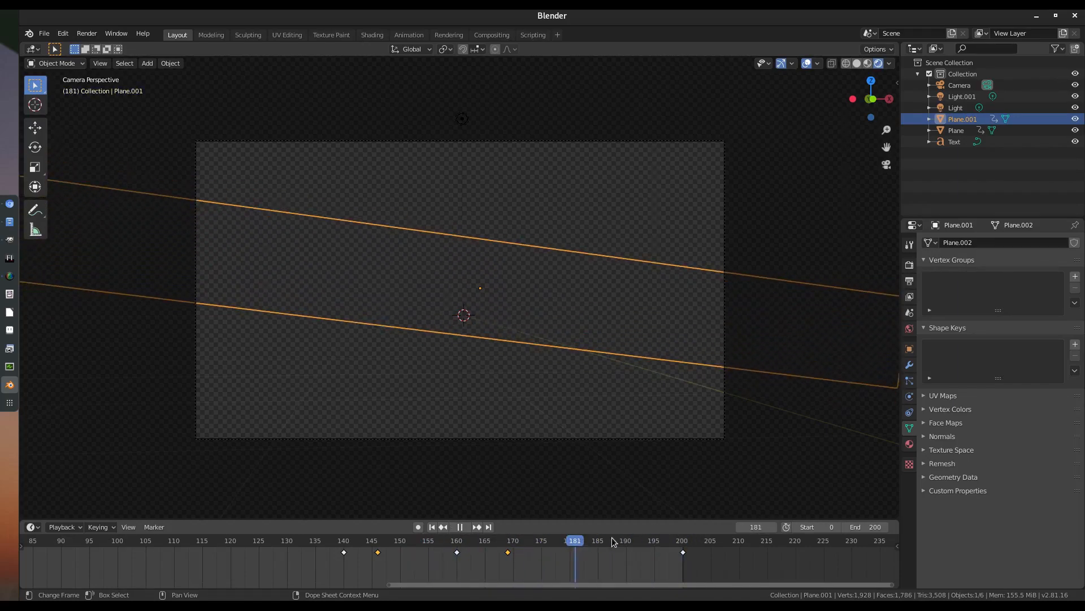
{"action": "left_click", "coordinate": [465, 527]}
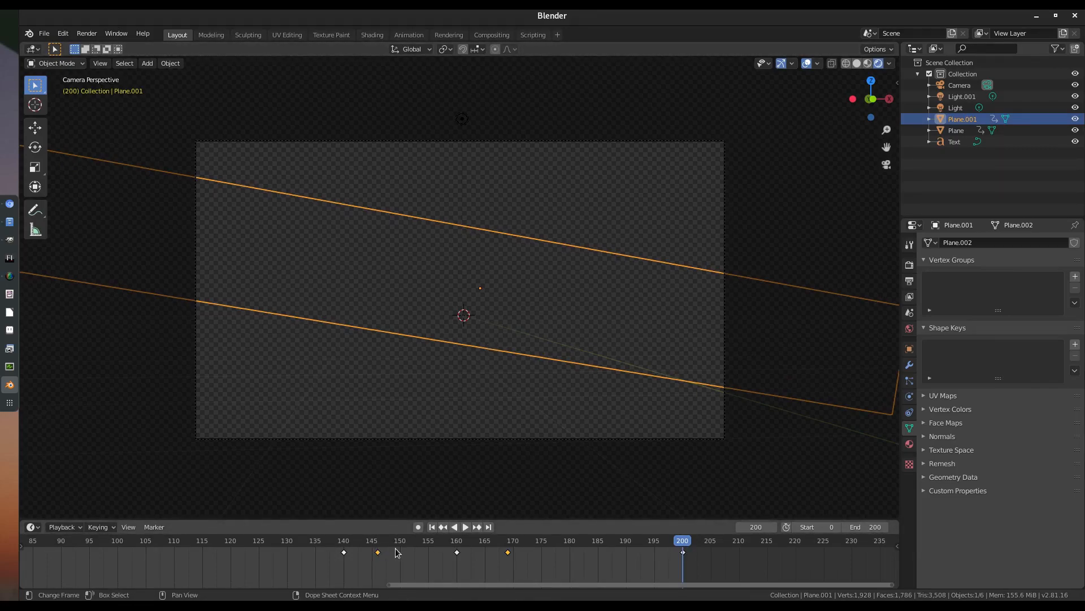
- Play the whole animation back from the first frame in the camera preview
{"action": "left_click", "coordinate": [465, 527]}
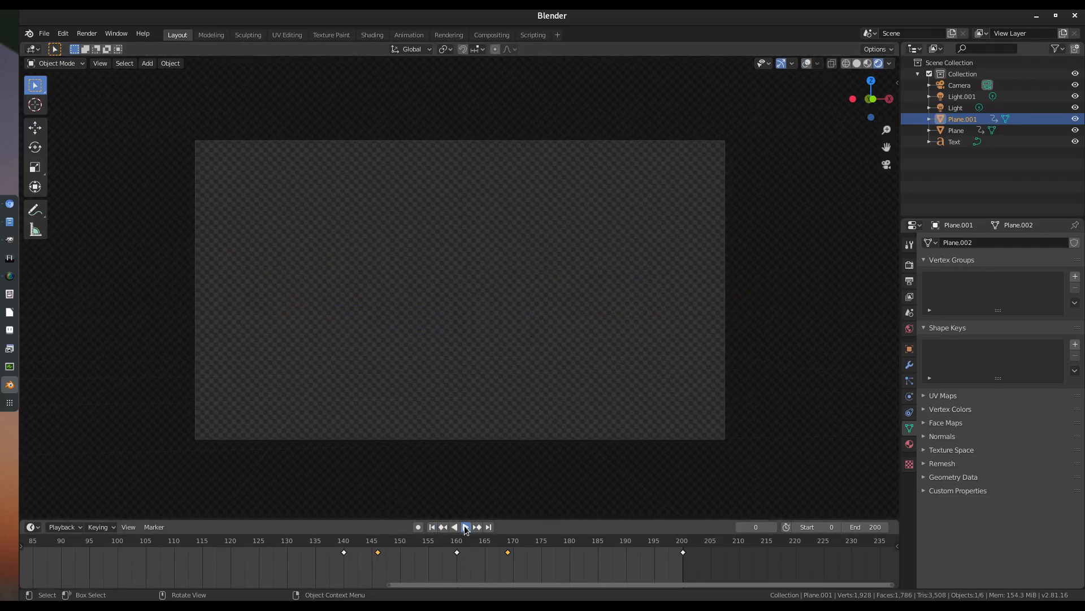
{"action": "left_click", "coordinate": [464, 526]}
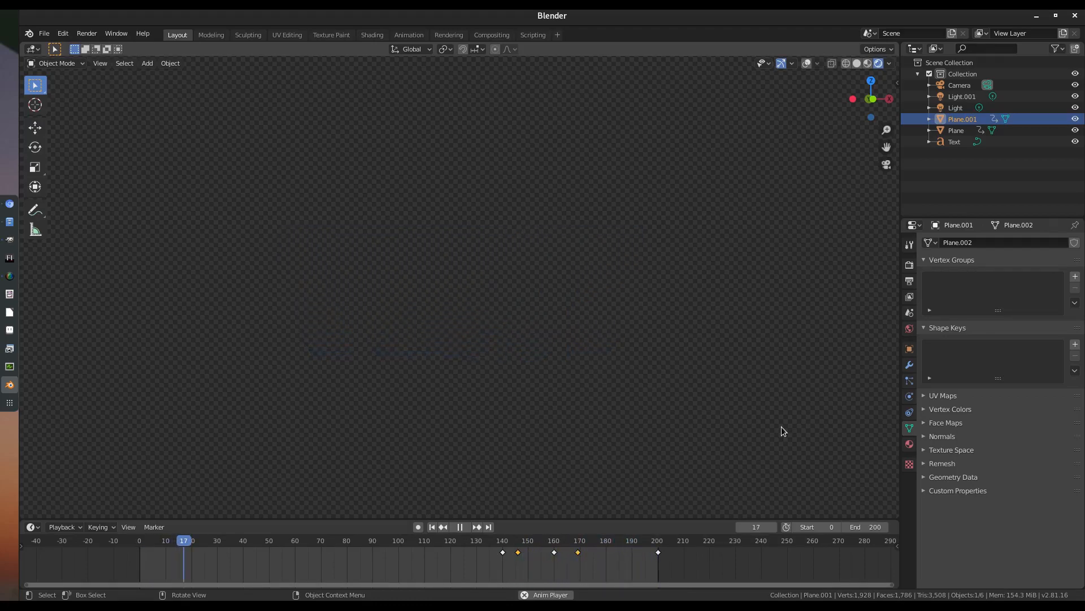
- Select the first holdout plane and check the text emerging around frames 52 to 58
{"action": "left_click", "coordinate": [459, 527]}
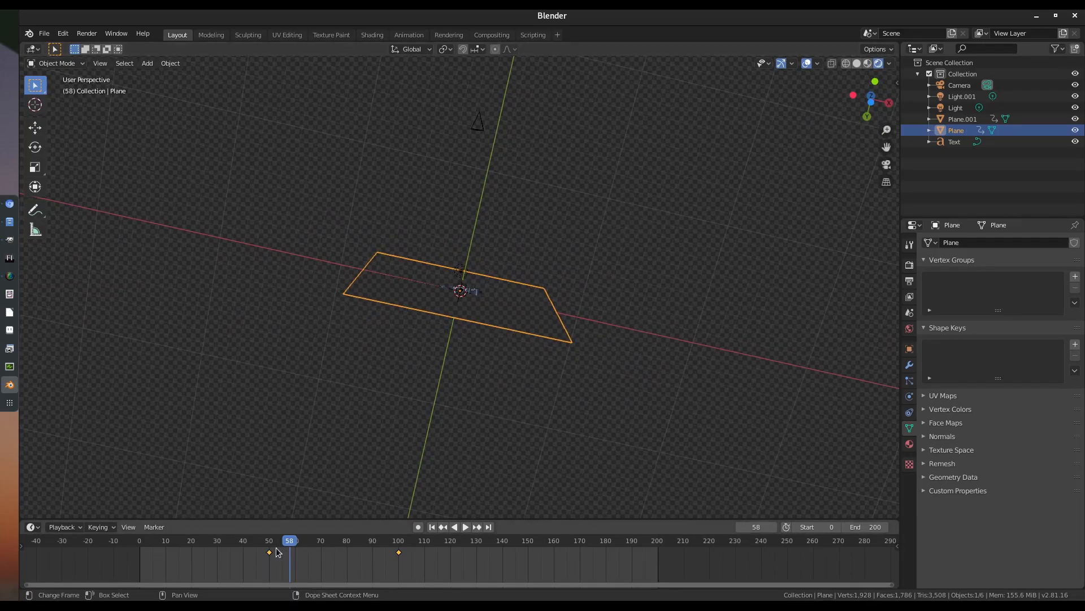
{"action": "left_click", "coordinate": [465, 526]}
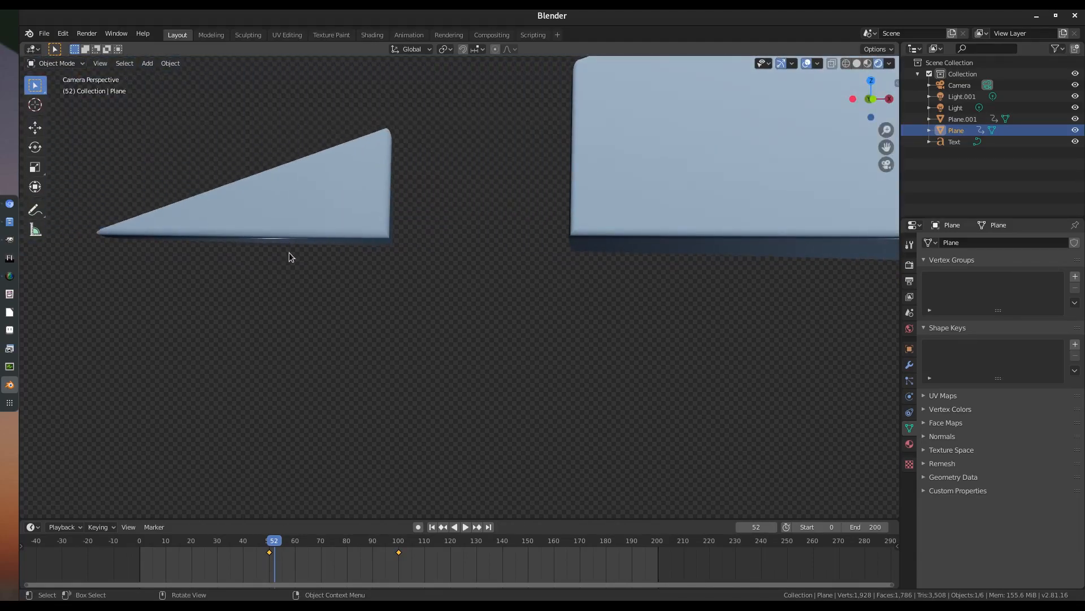
{"action": "left_click", "coordinate": [465, 527]}
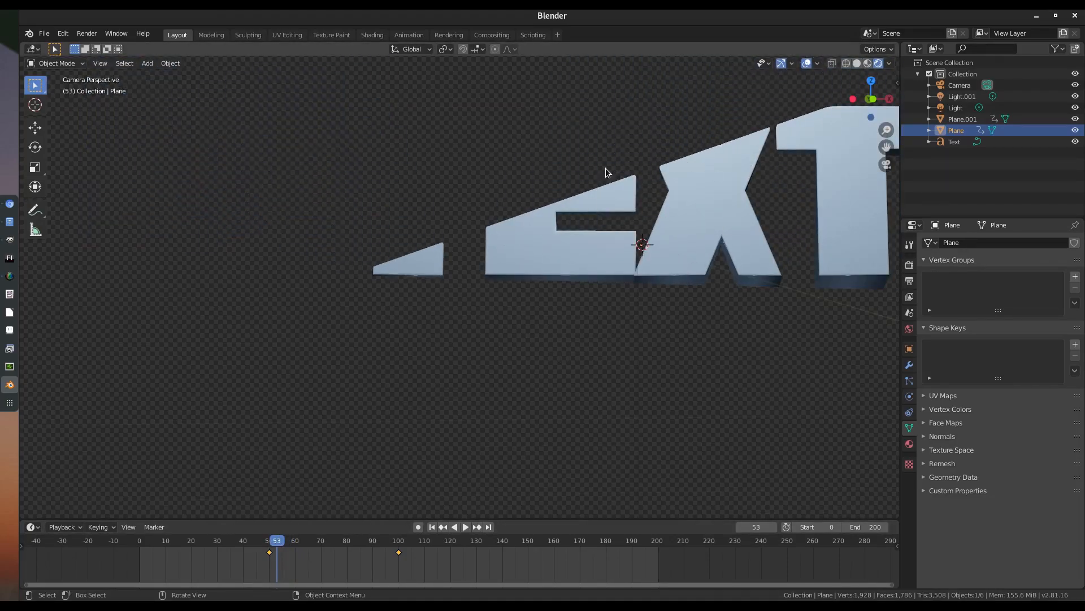
{"action": "mouse_move", "coordinate": [233, 455]}
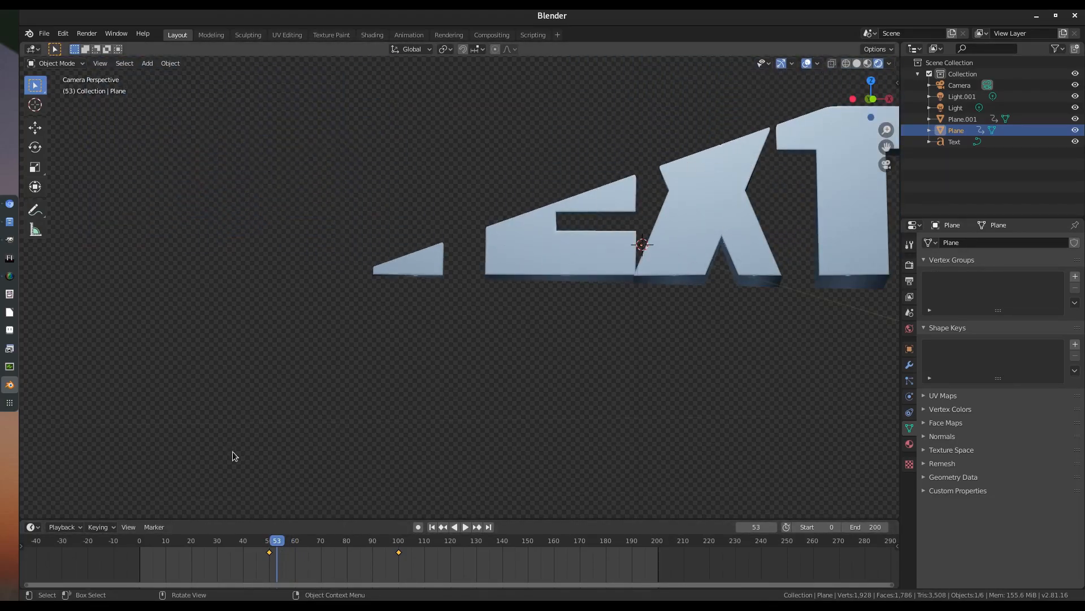
{"action": "left_click", "coordinate": [464, 527]}
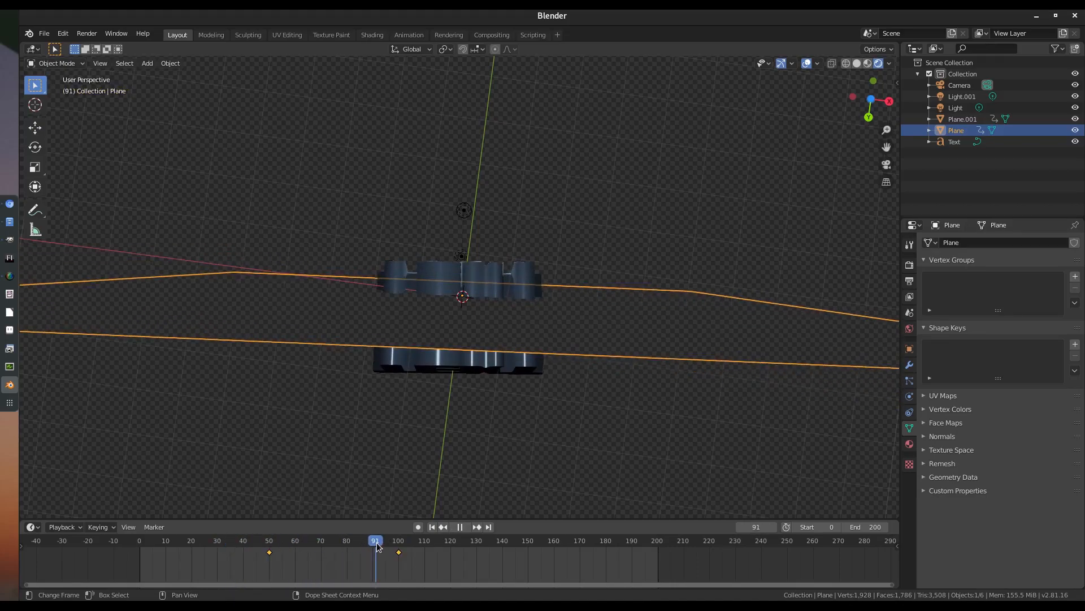
{"action": "left_click", "coordinate": [297, 541]}
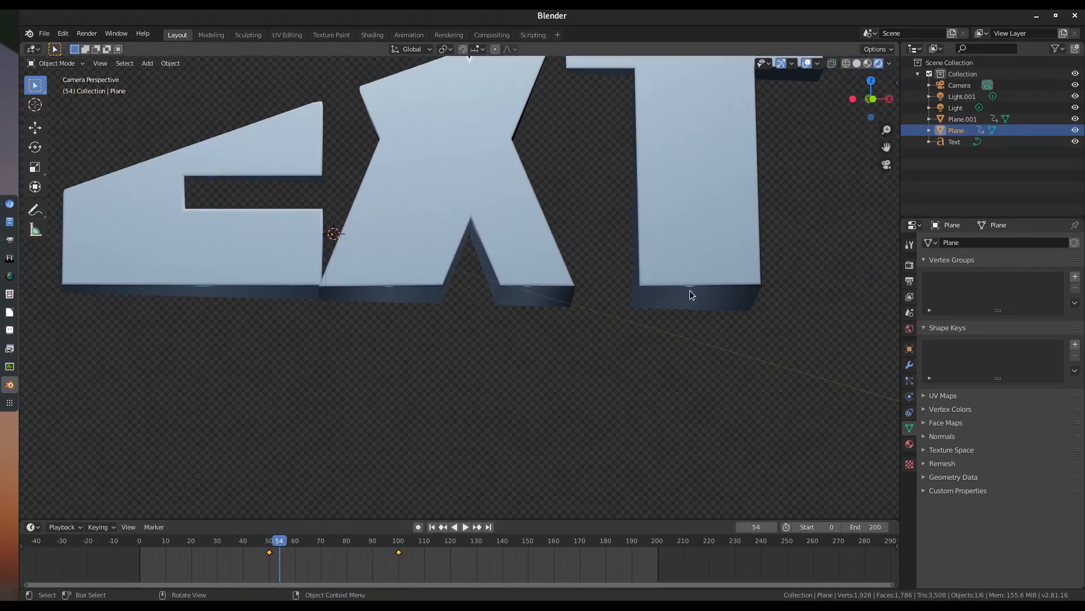
{"action": "left_click", "coordinate": [466, 527]}
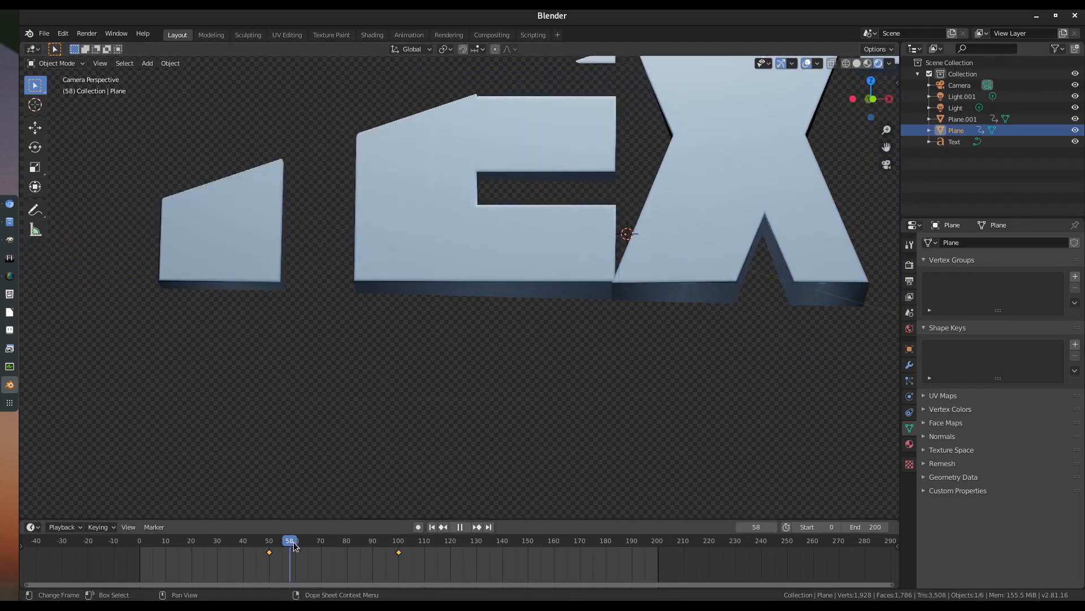
- Scrub to frames 98-99 and frame the fully revealed TEXT in the view
{"action": "left_click_drag", "start_coordinate": [290, 540], "coordinate": [394, 541]}
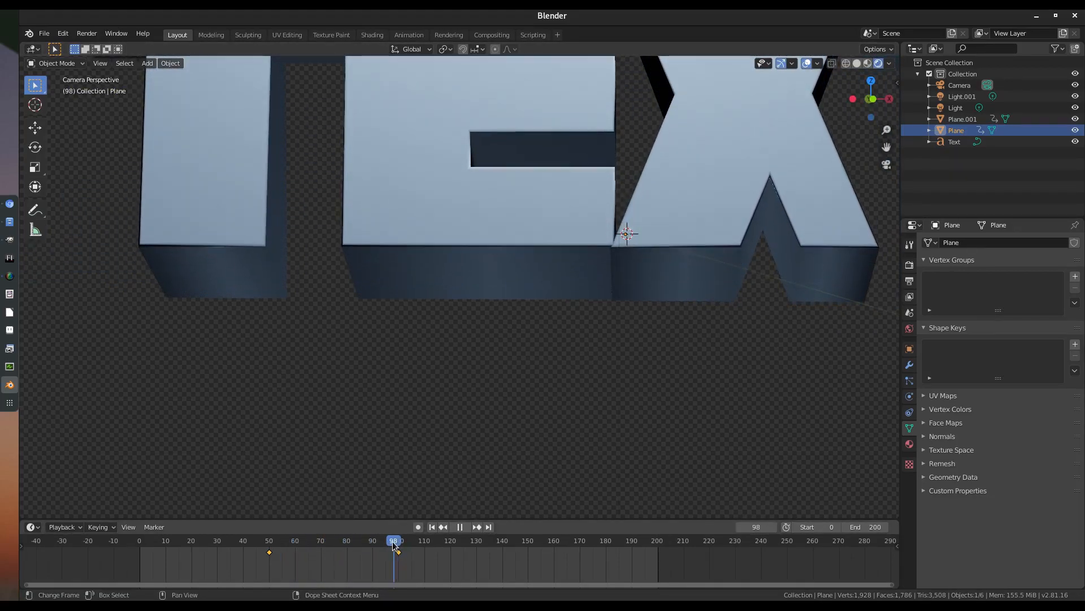
{"action": "left_click", "coordinate": [466, 527]}
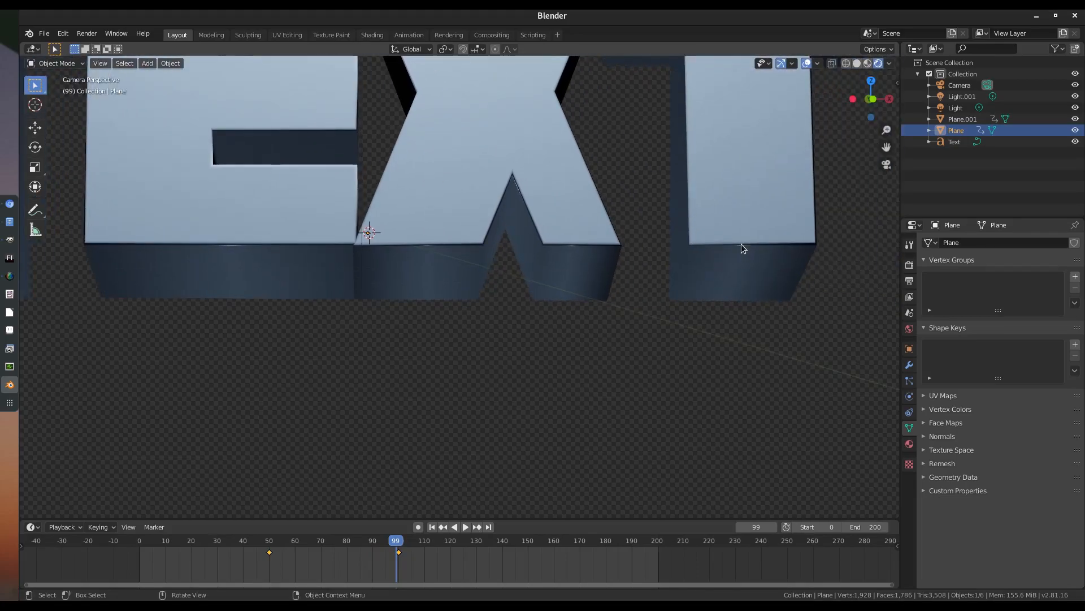
{"action": "key", "text": "r"}
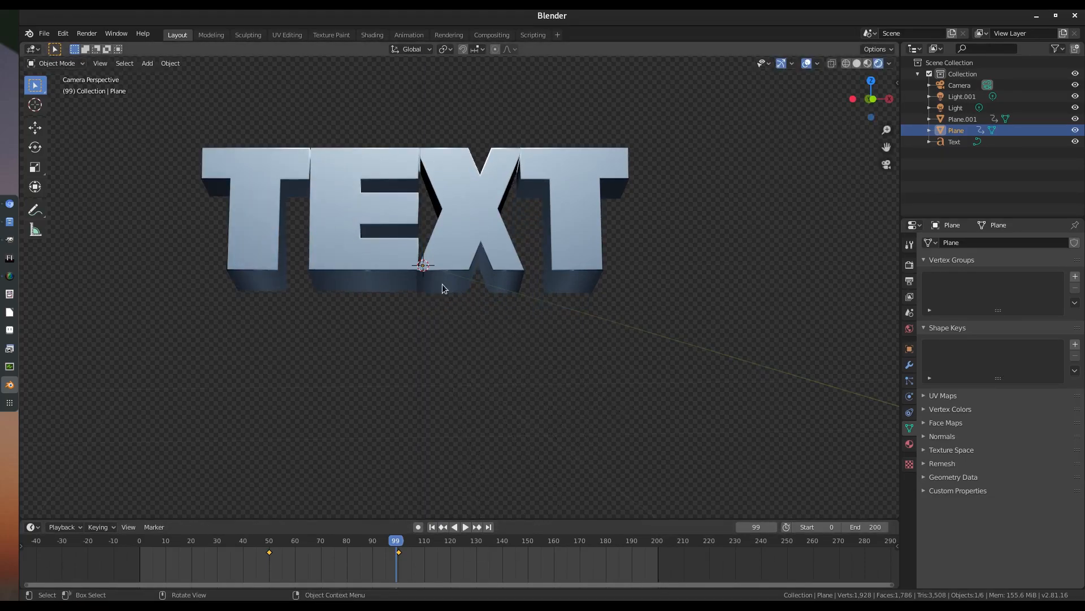
{"action": "scroll", "scroll_direction": "down", "scroll_amount": 3}
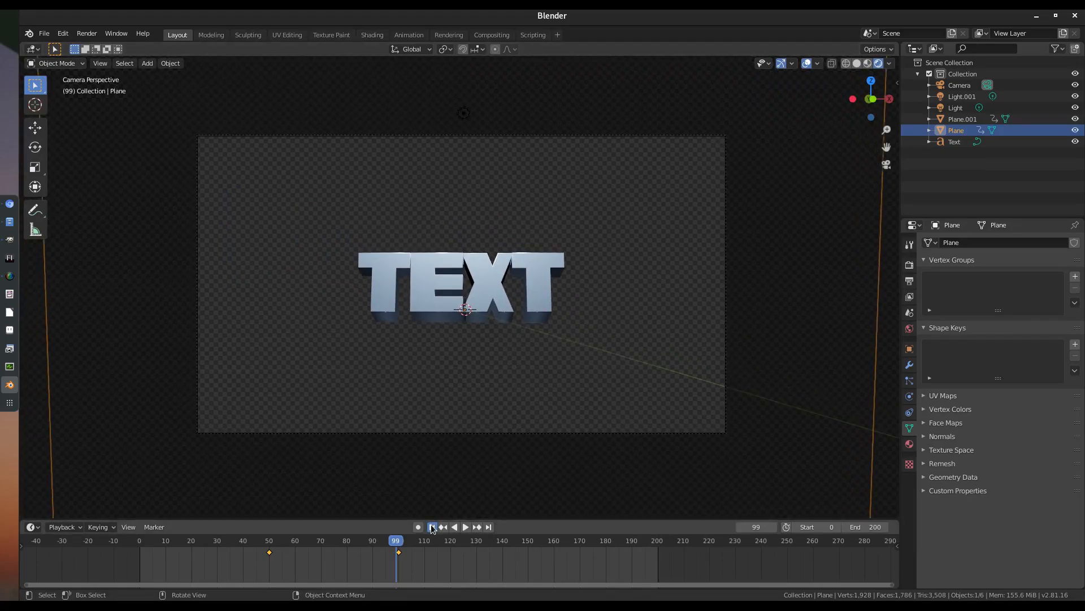
- Replay the finished animation from frame 0 through the camera
{"action": "left_click", "coordinate": [431, 526]}
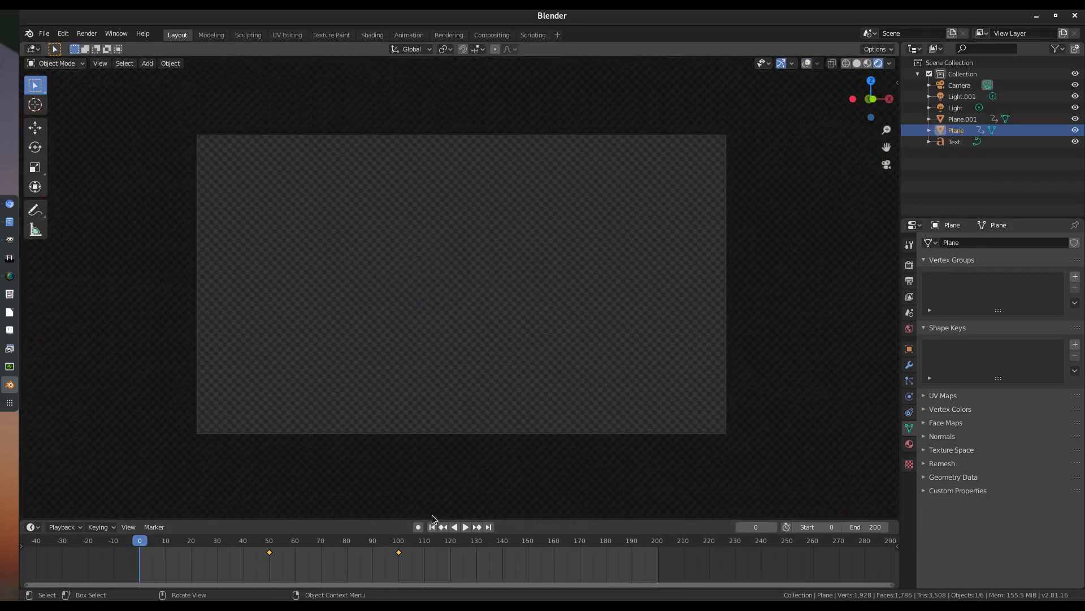
{"action": "left_click", "coordinate": [465, 527]}
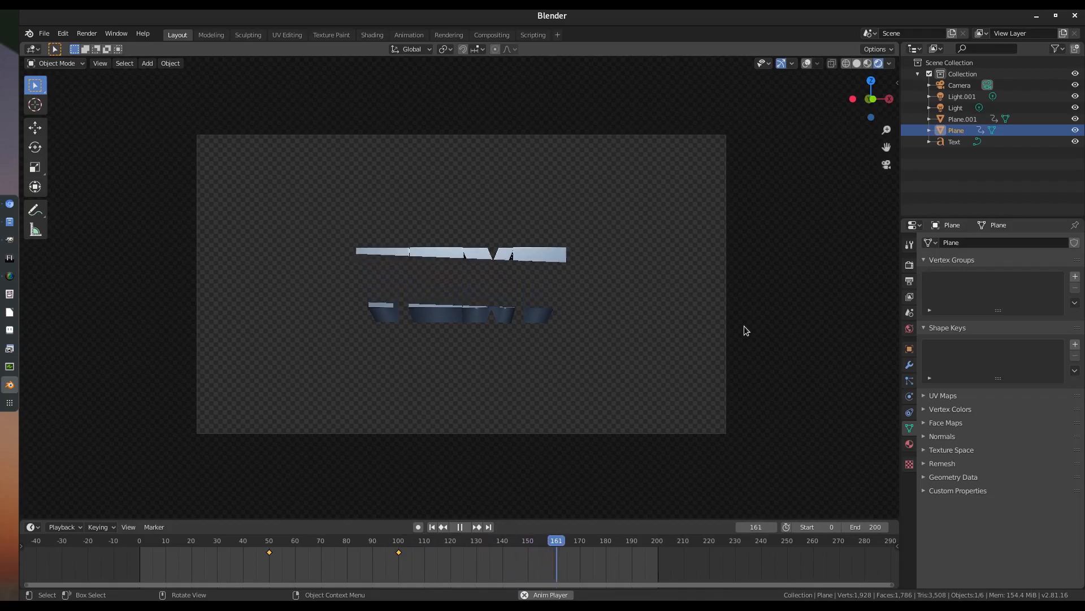
{"action": "left_click", "coordinate": [190, 541]}
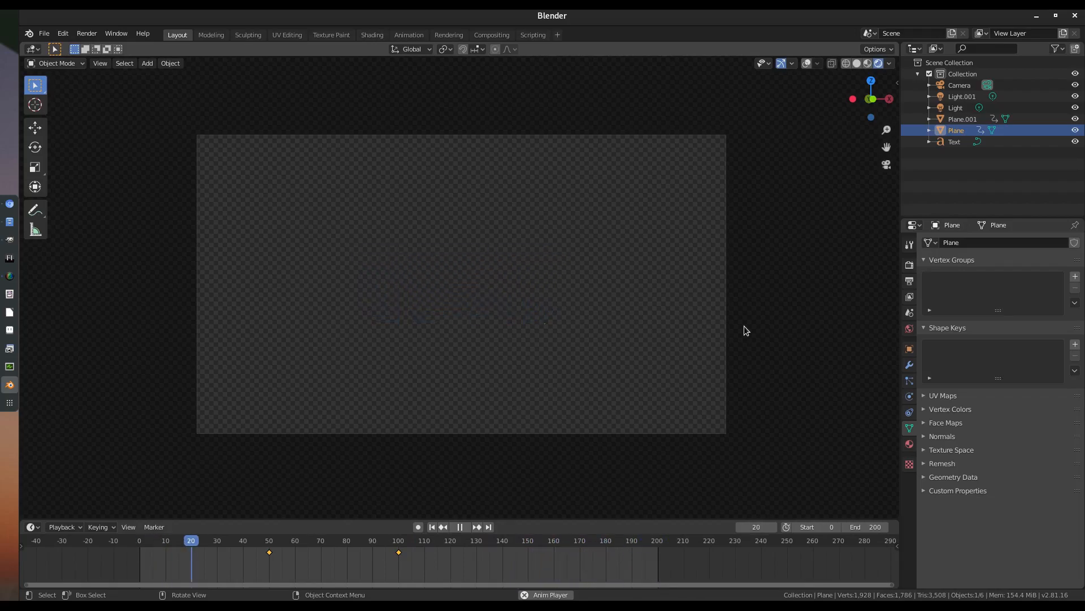